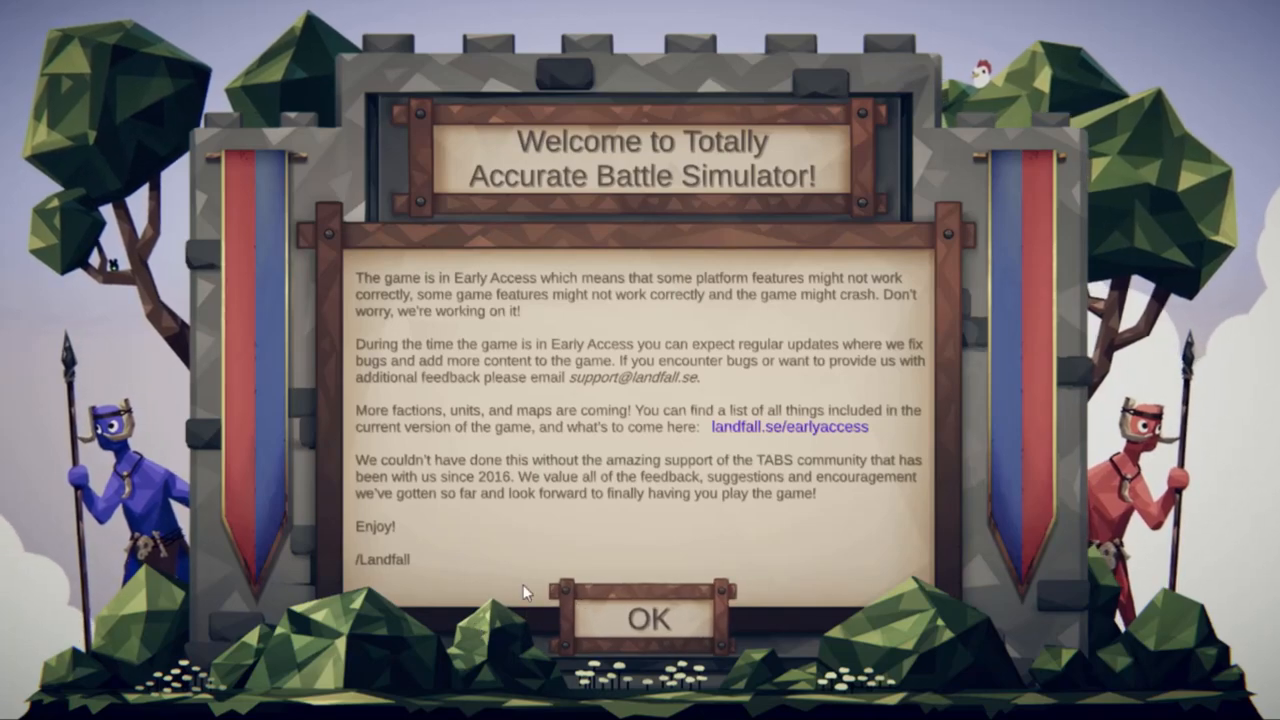
pyautogui.moveTo(30, 20)
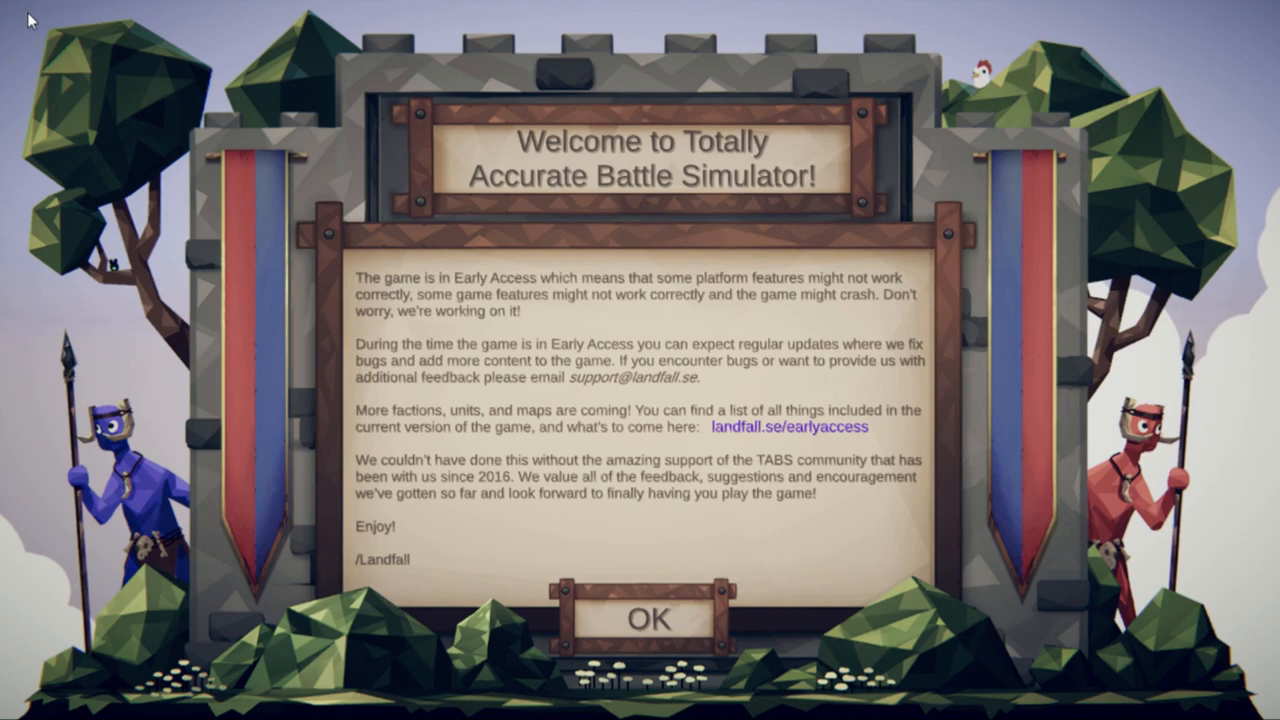
# Step: Dismiss the early-access welcome notice to reveal the saved custom battles list
pyautogui.click(648, 618)
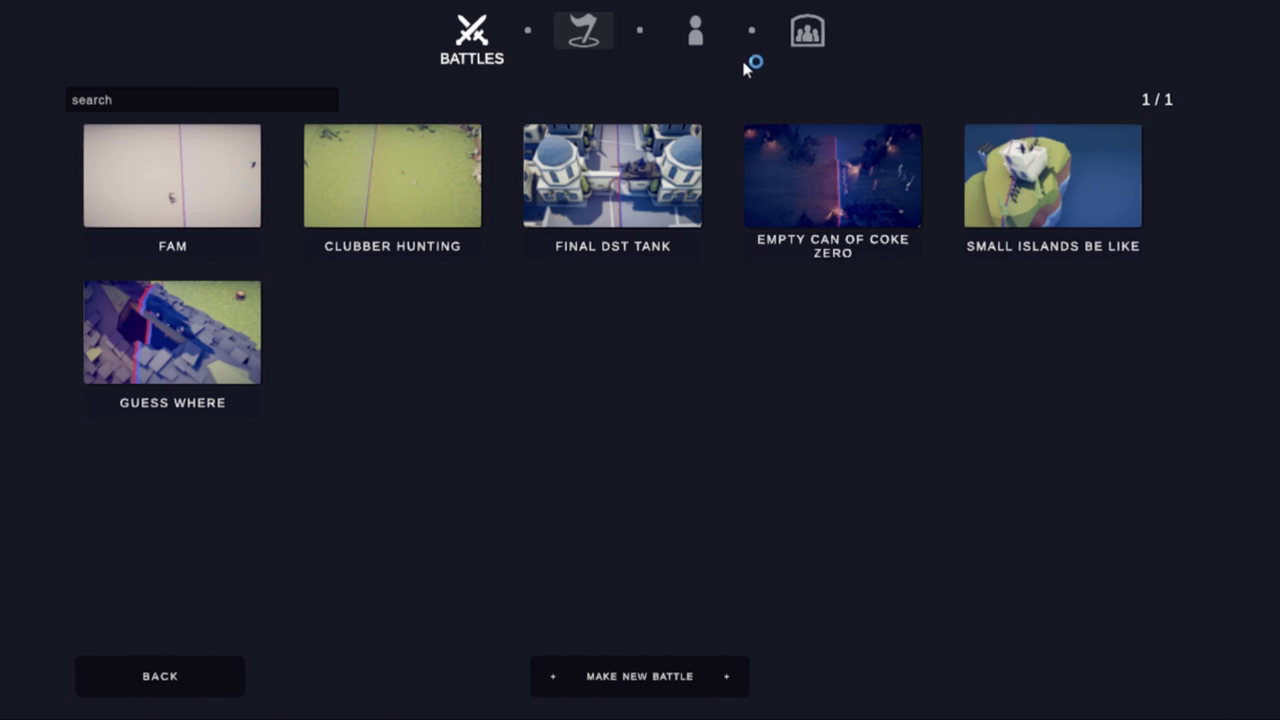
# Step: Open the 'wip' shielded rifleman unit from the Units list in the unit editor
pyautogui.click(696, 30)
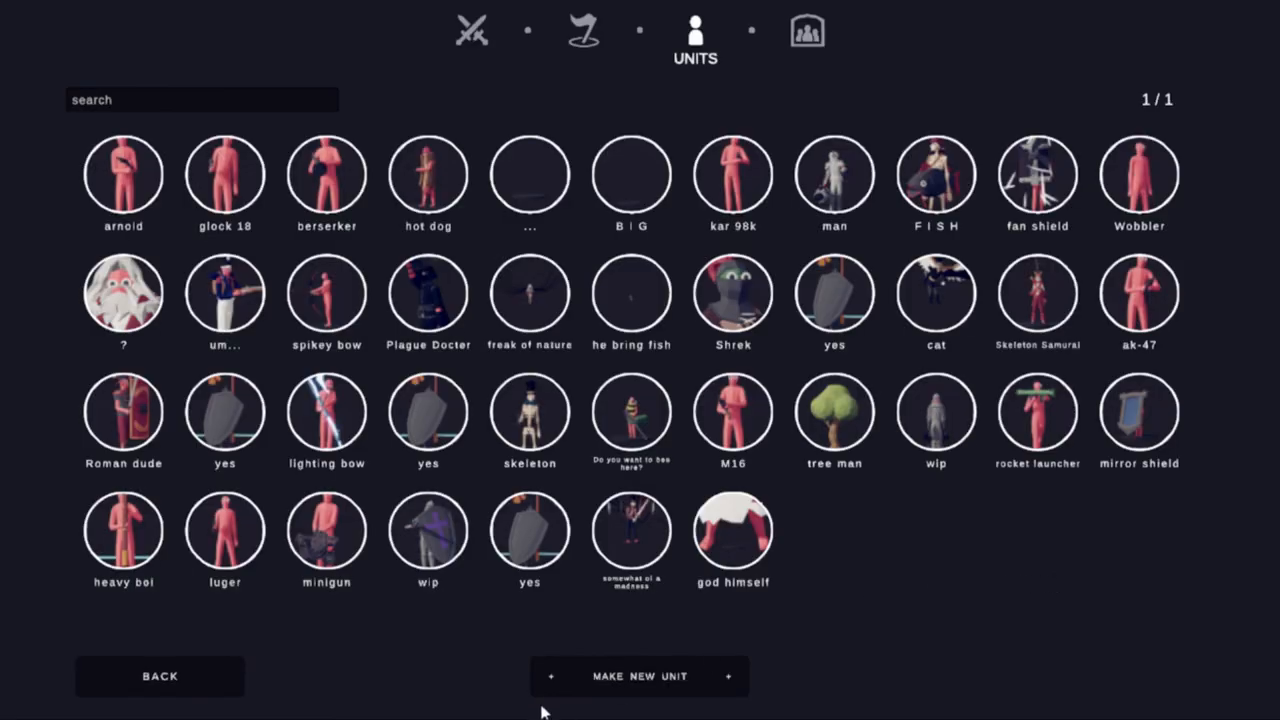
pyautogui.click(936, 412)
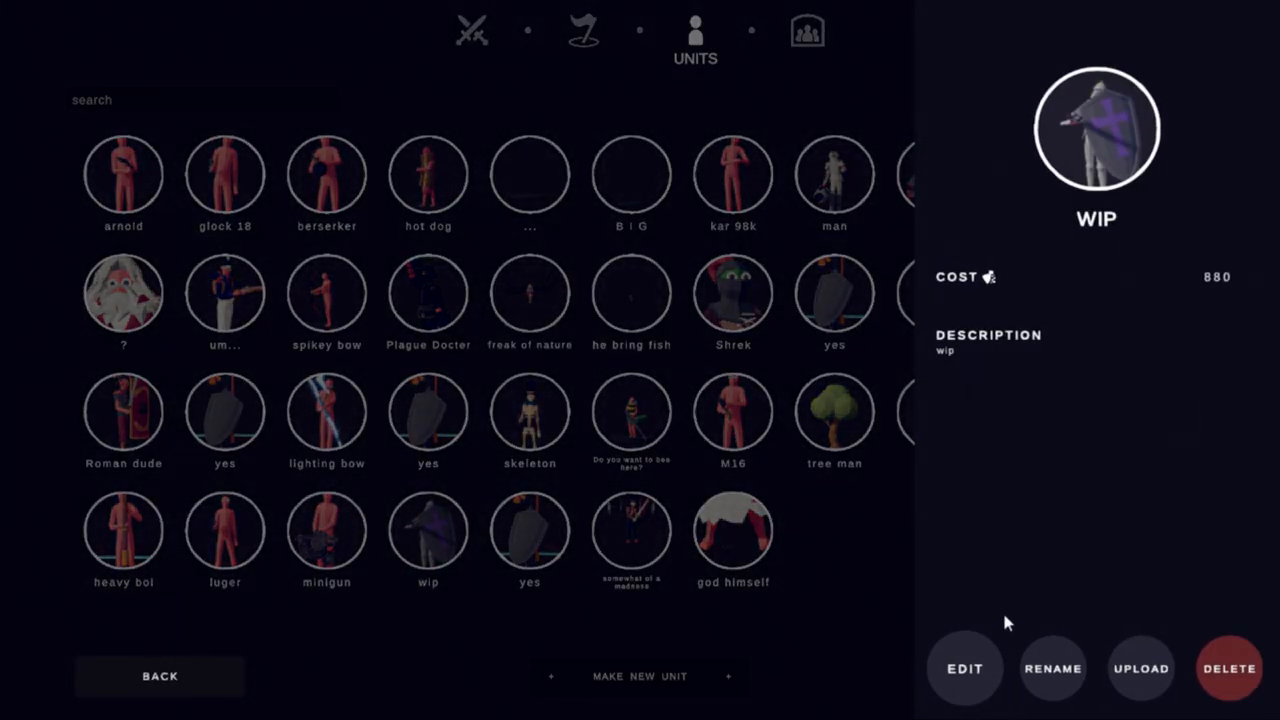
pyautogui.click(964, 668)
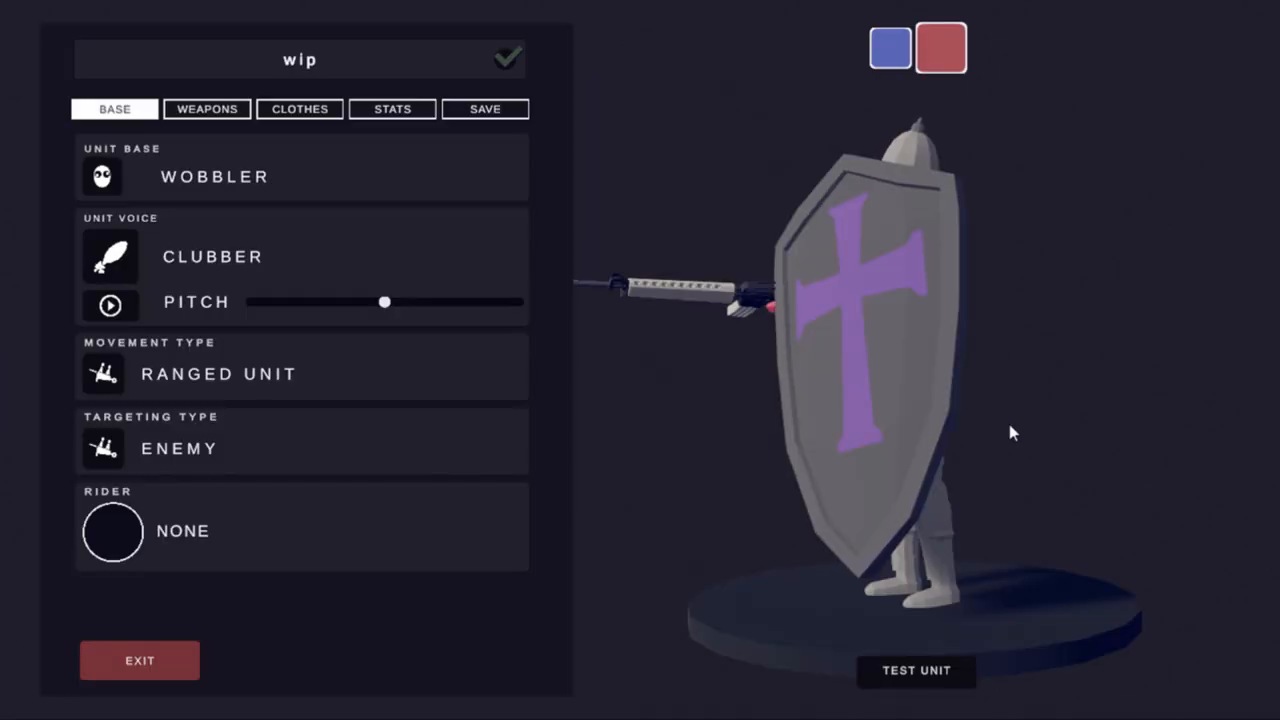
pyautogui.moveTo(204, 90)
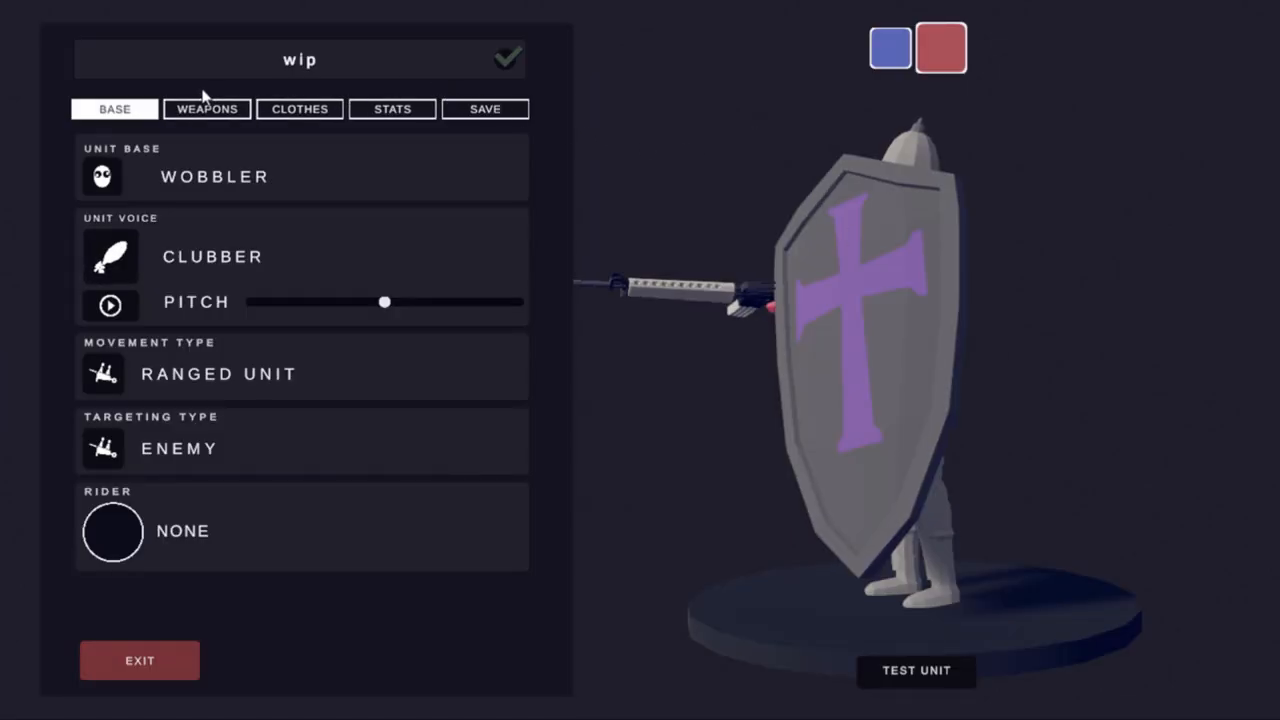
# Step: Review the wip unit's weapons and stats, then load the banner-bearer unit 'yes'
pyautogui.click(208, 108)
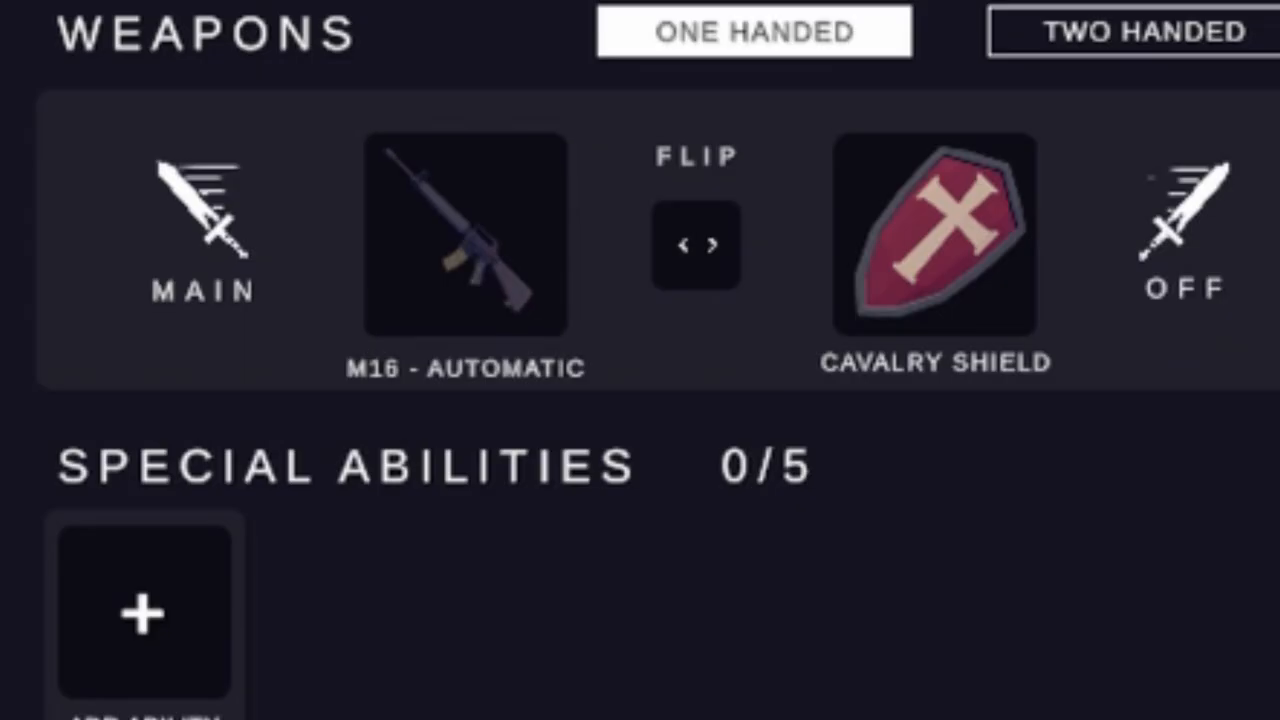
pyautogui.scroll(-3)
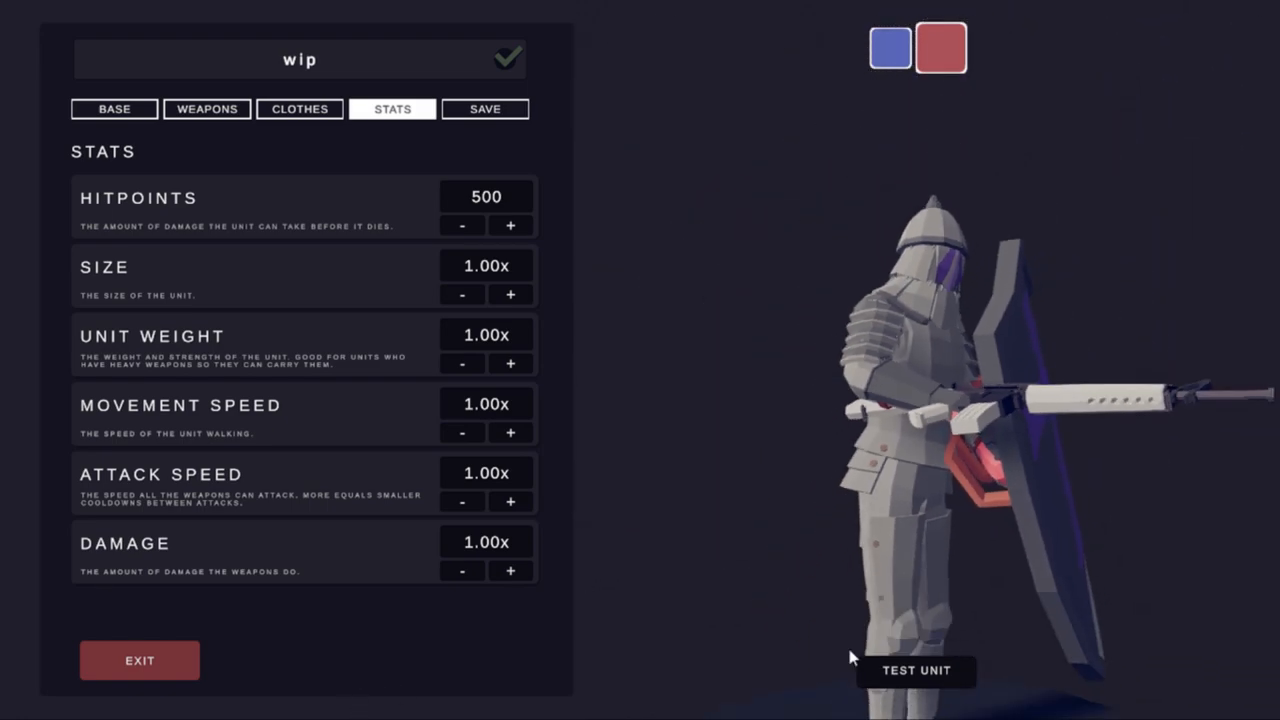
pyautogui.click(140, 660)
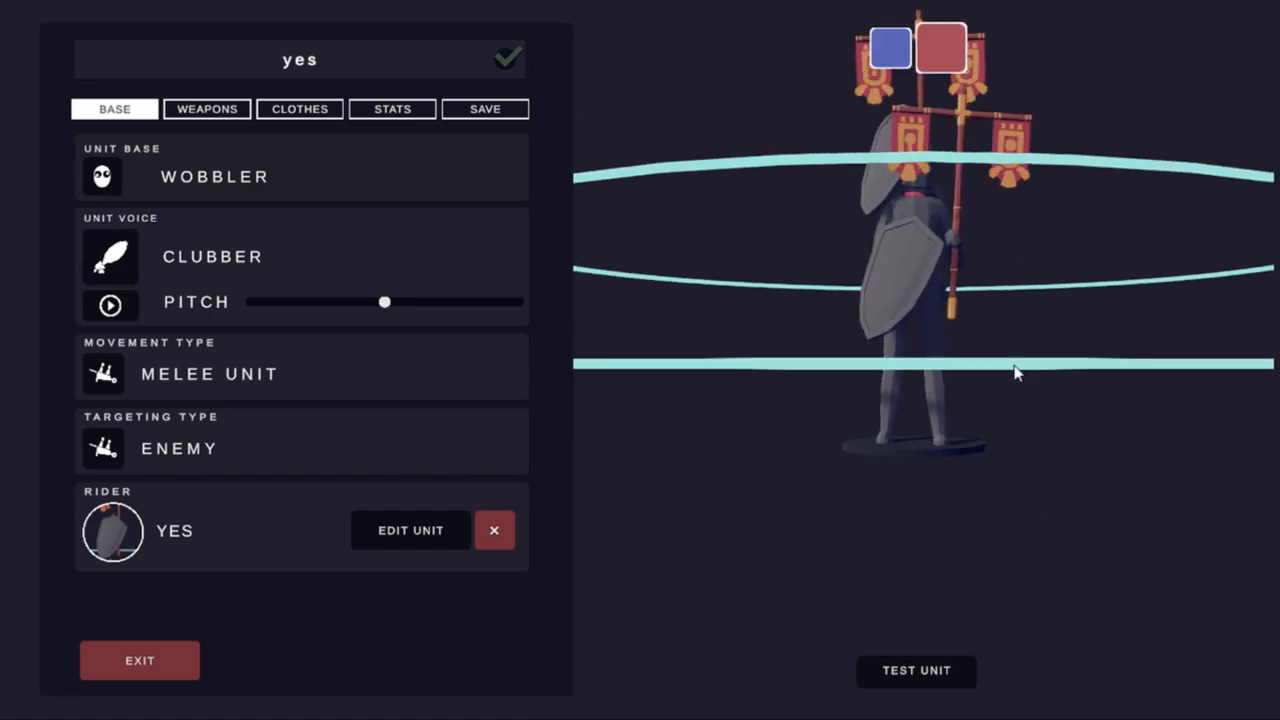
# Step: Remove the rider from the 'yes' unit and overwrite its saved version
pyautogui.click(494, 530)
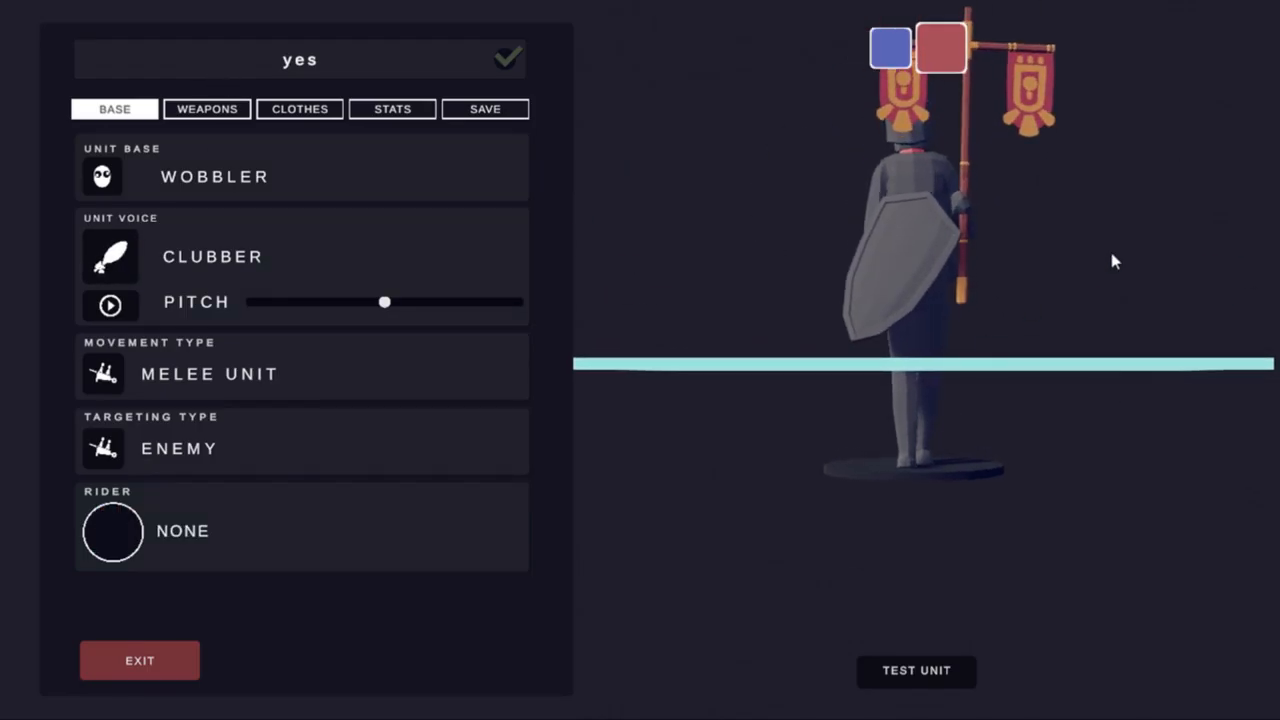
pyautogui.click(208, 108)
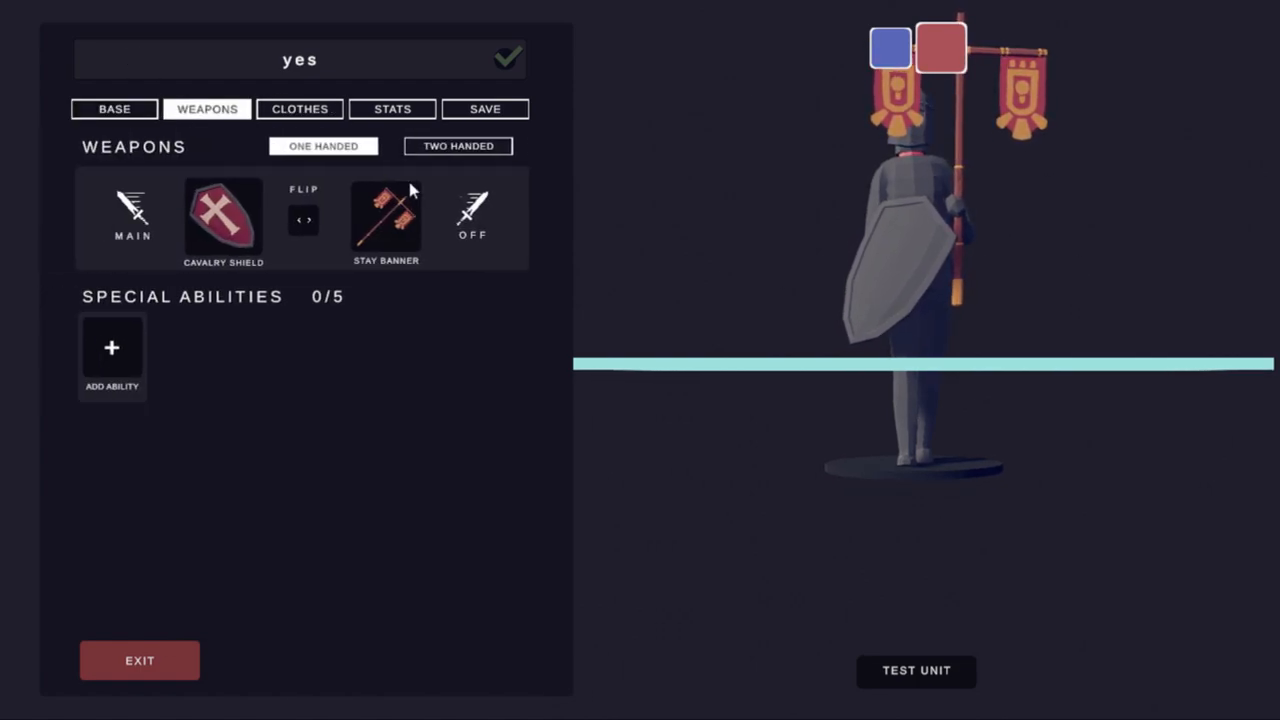
pyautogui.click(484, 108)
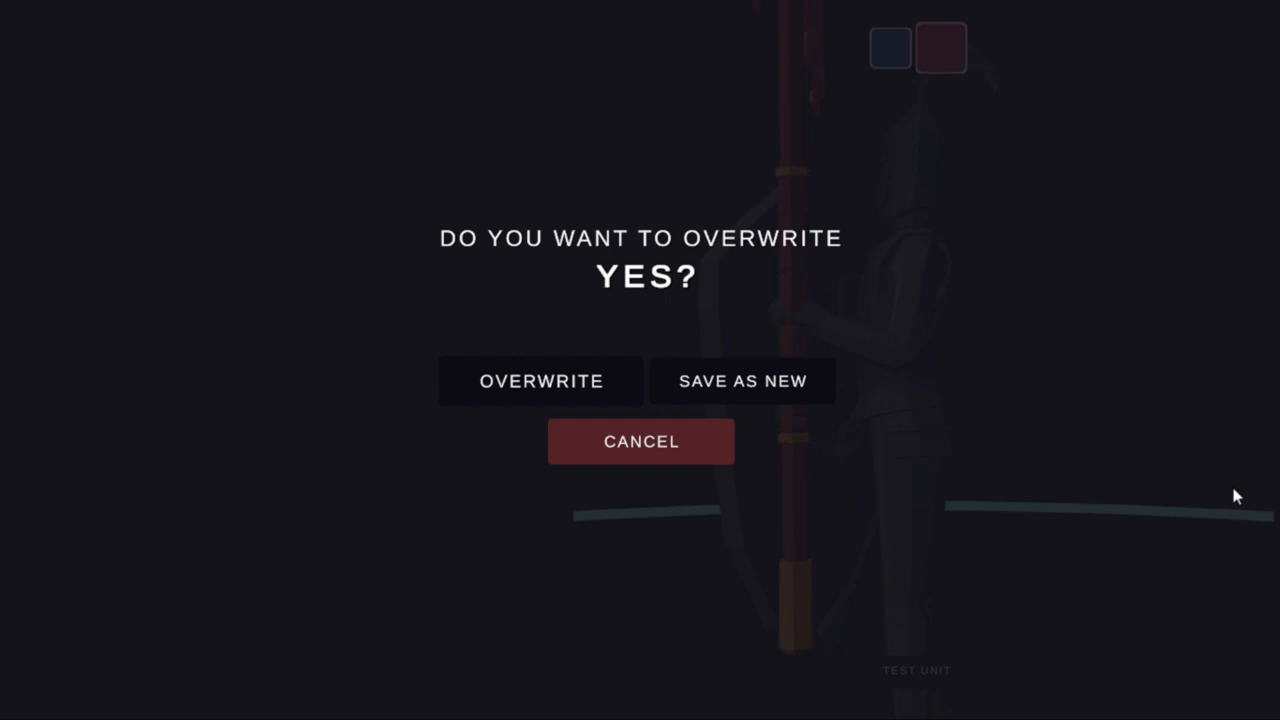
pyautogui.moveTo(1240, 492)
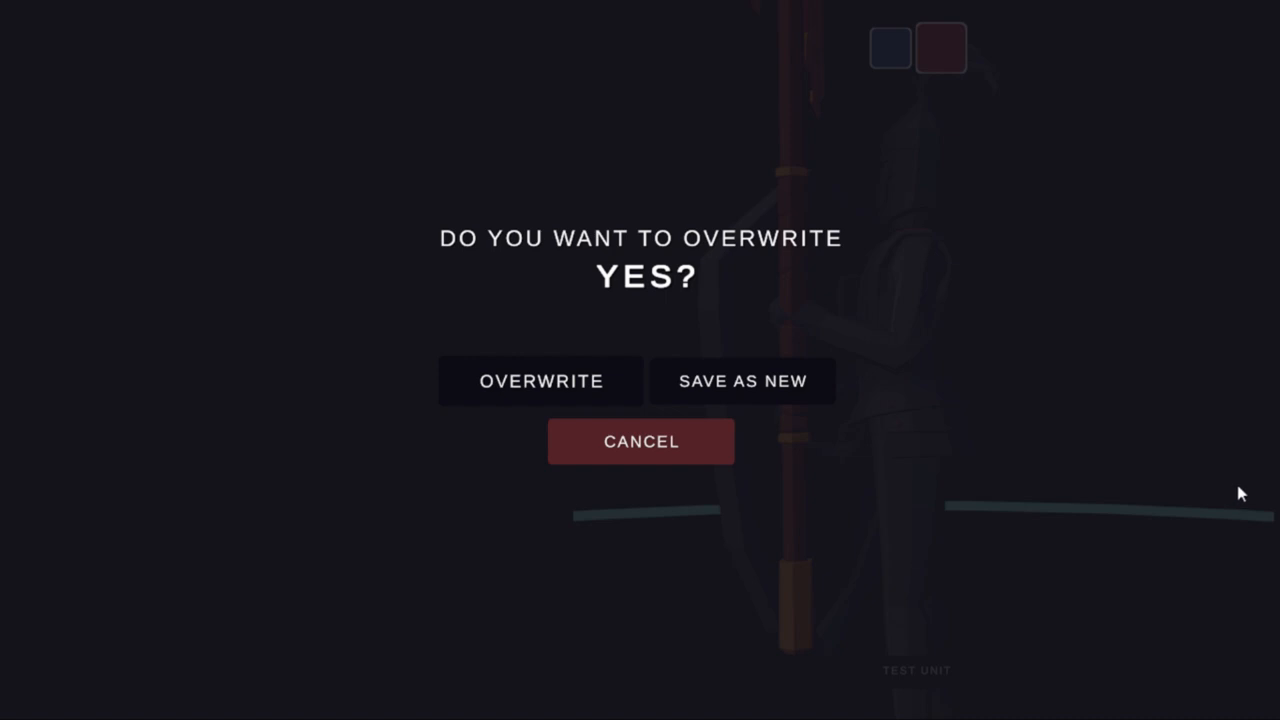
pyautogui.click(540, 380)
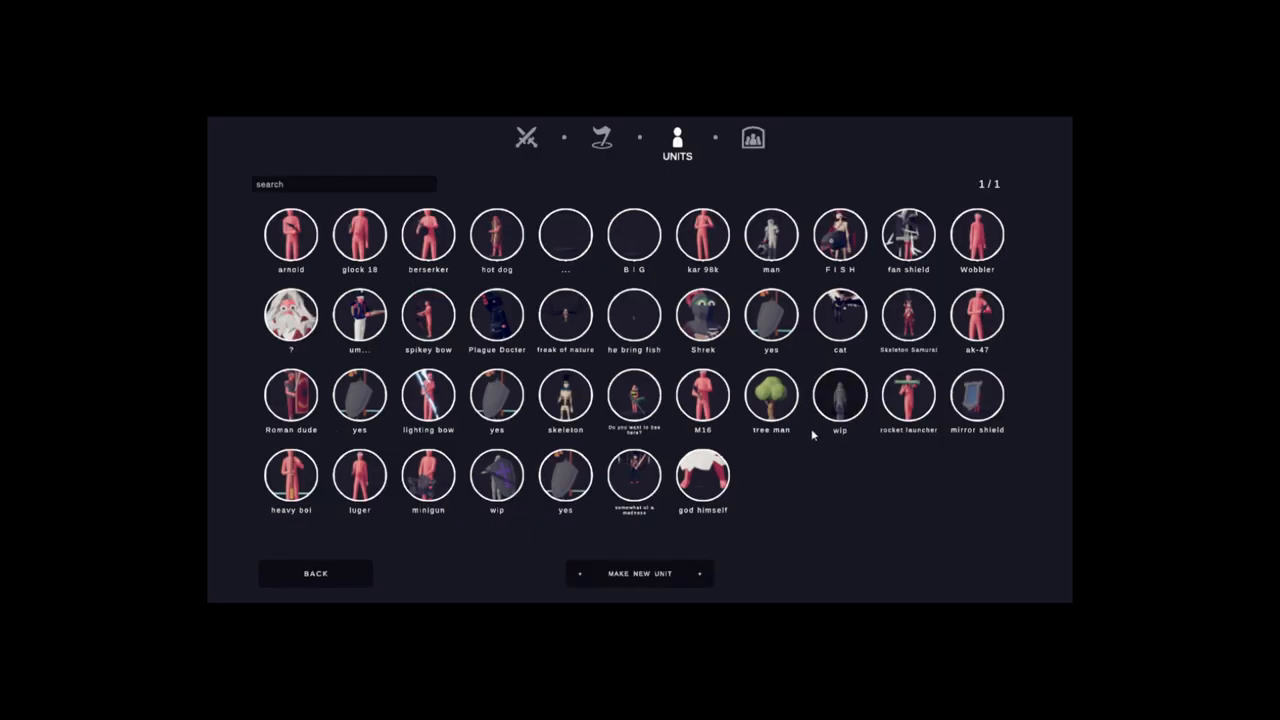
# Step: Save a copy of 'wip' as a new unit 'opwip' and open it for editing
pyautogui.click(840, 392)
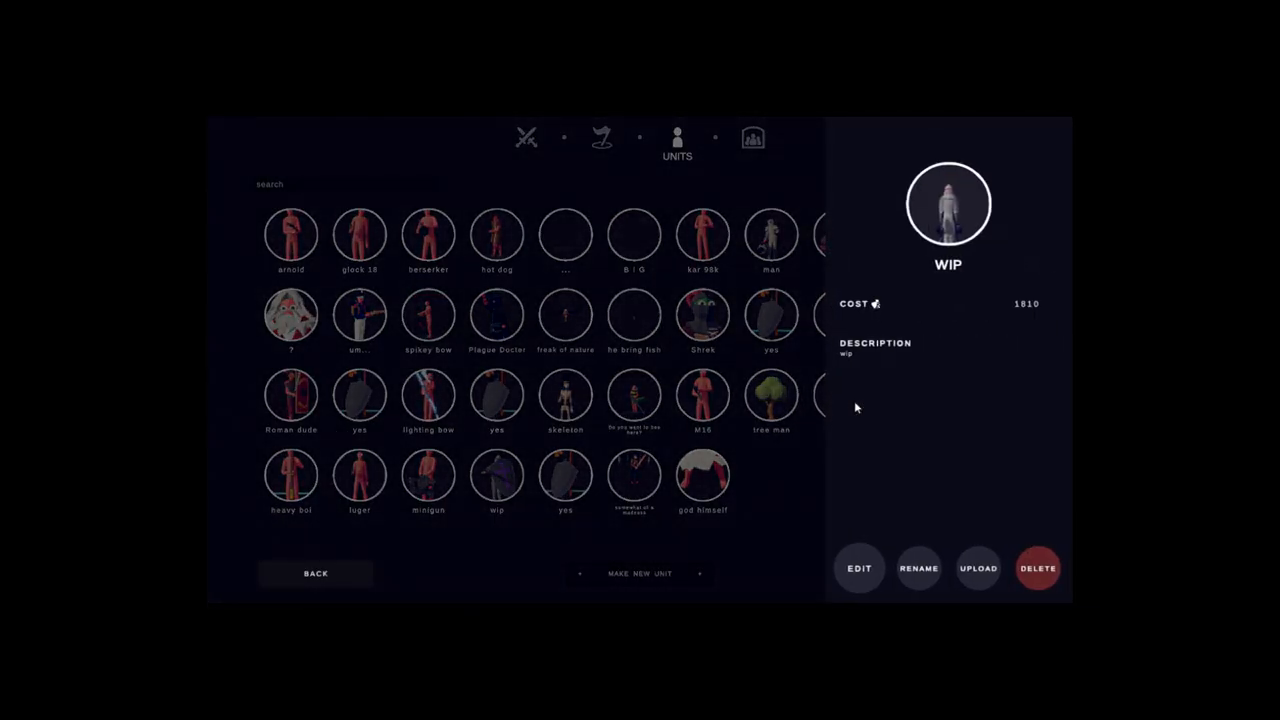
pyautogui.click(858, 568)
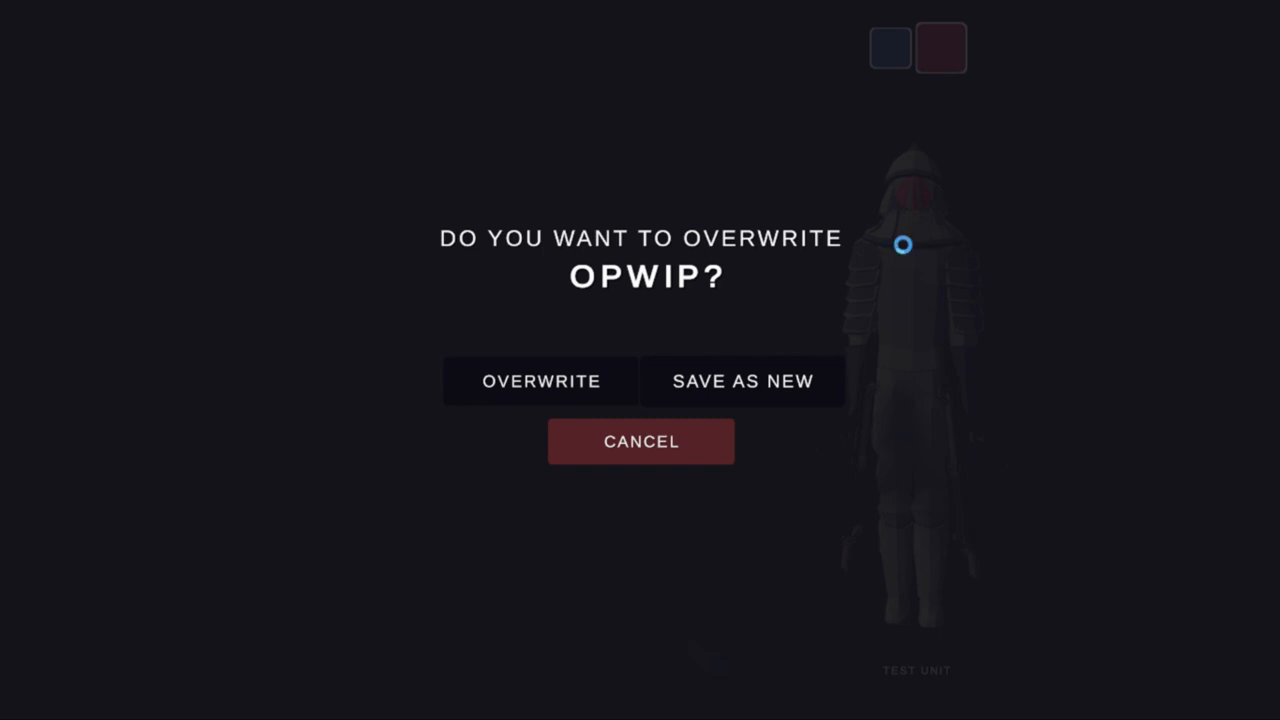
pyautogui.click(540, 380)
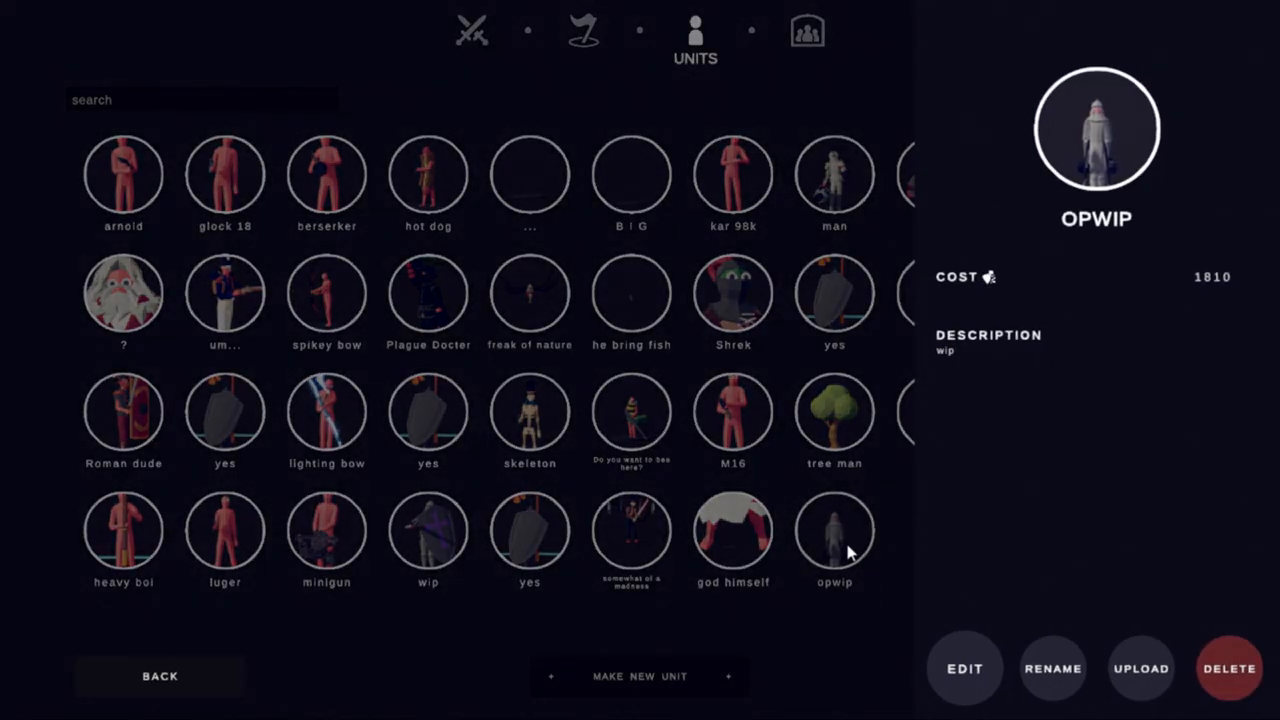
pyautogui.click(964, 668)
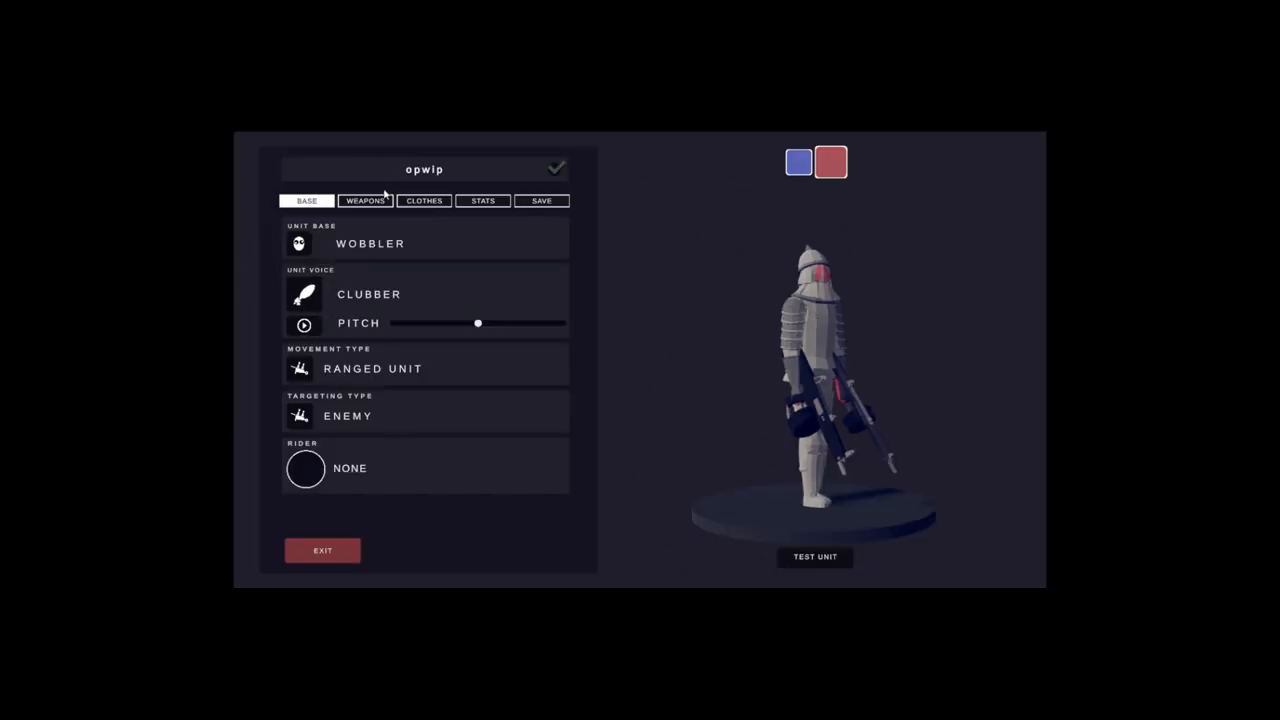
# Step: Give opwip a long sword as its main weapon and search the item list for 'MASK'
pyautogui.click(364, 200)
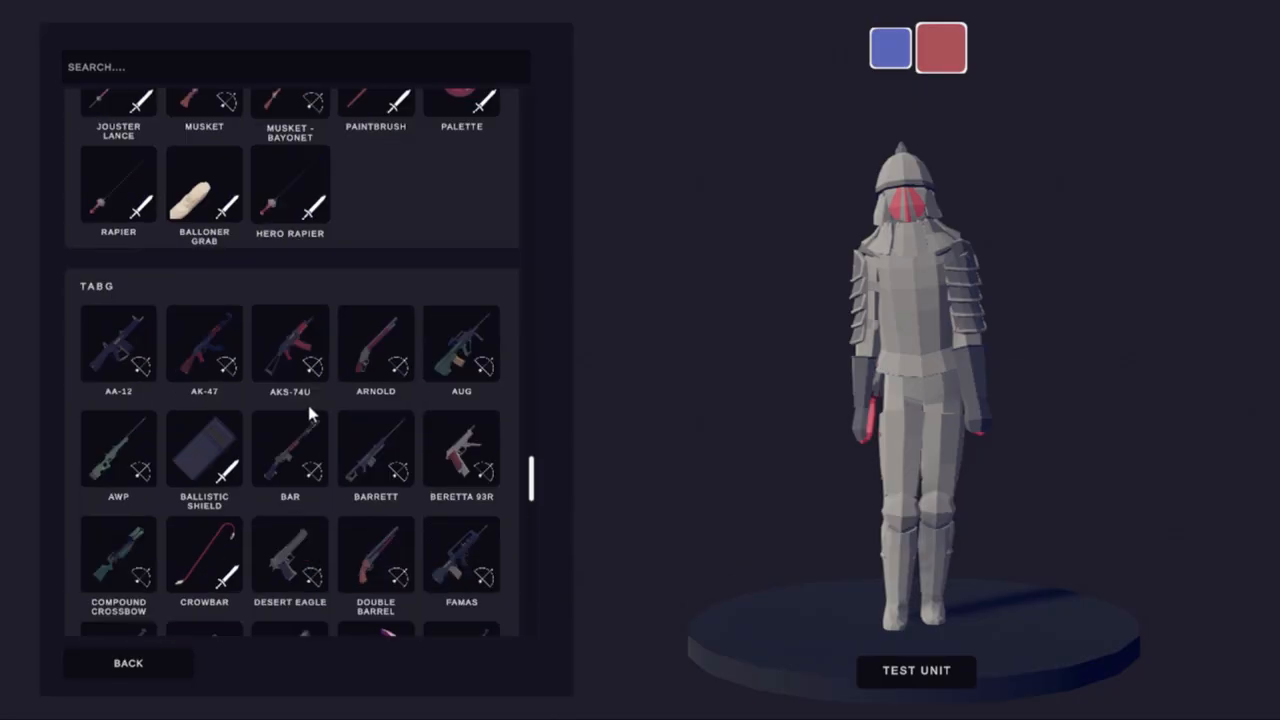
pyautogui.scroll(-3)
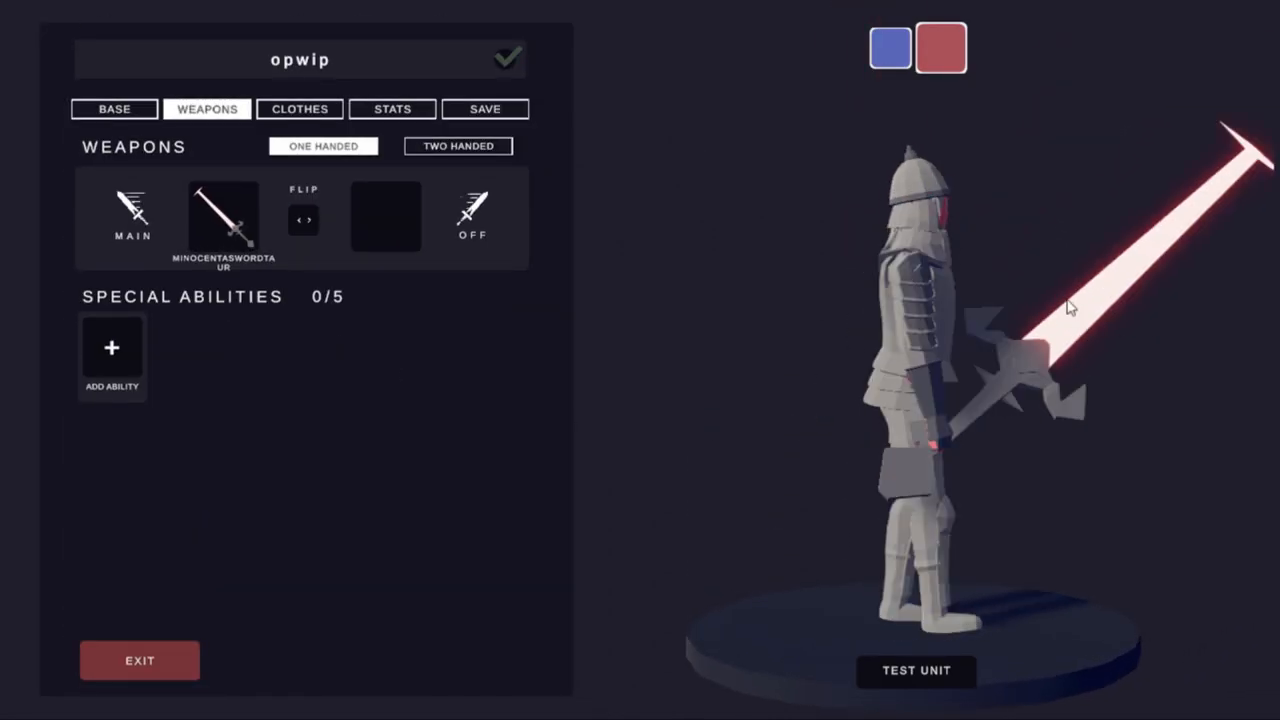
pyautogui.click(132, 212)
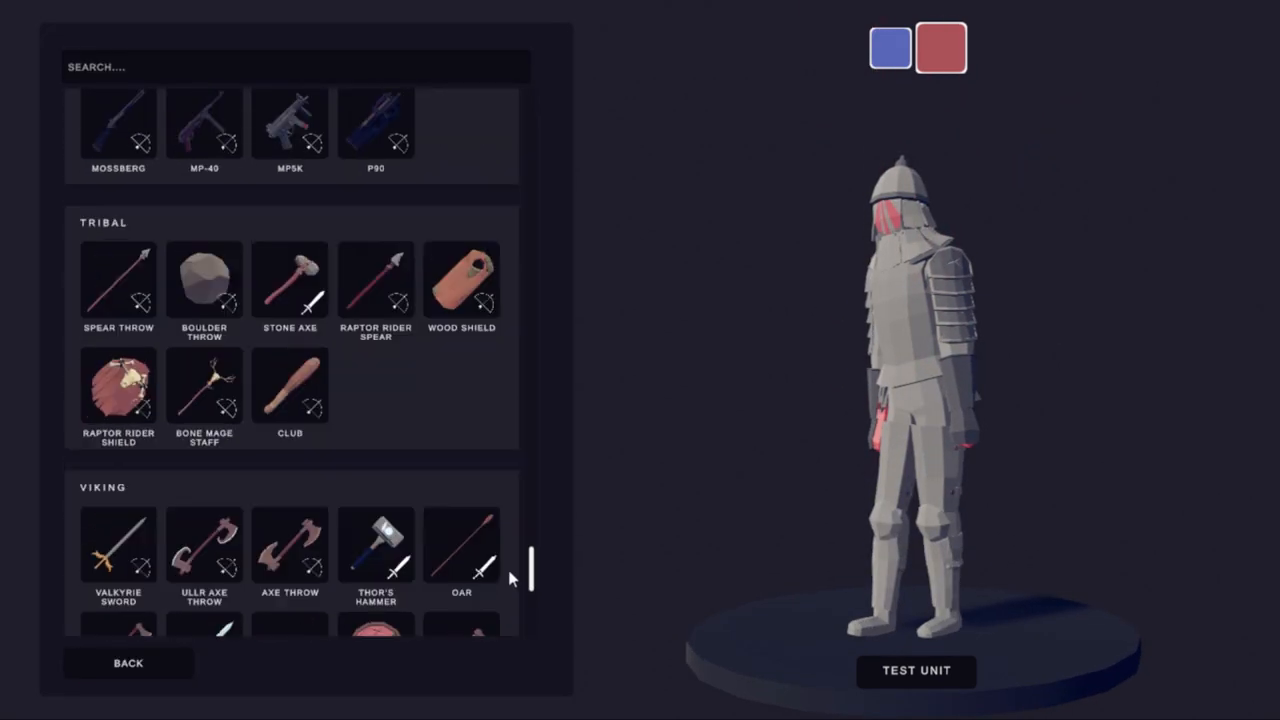
pyautogui.scroll(-3)
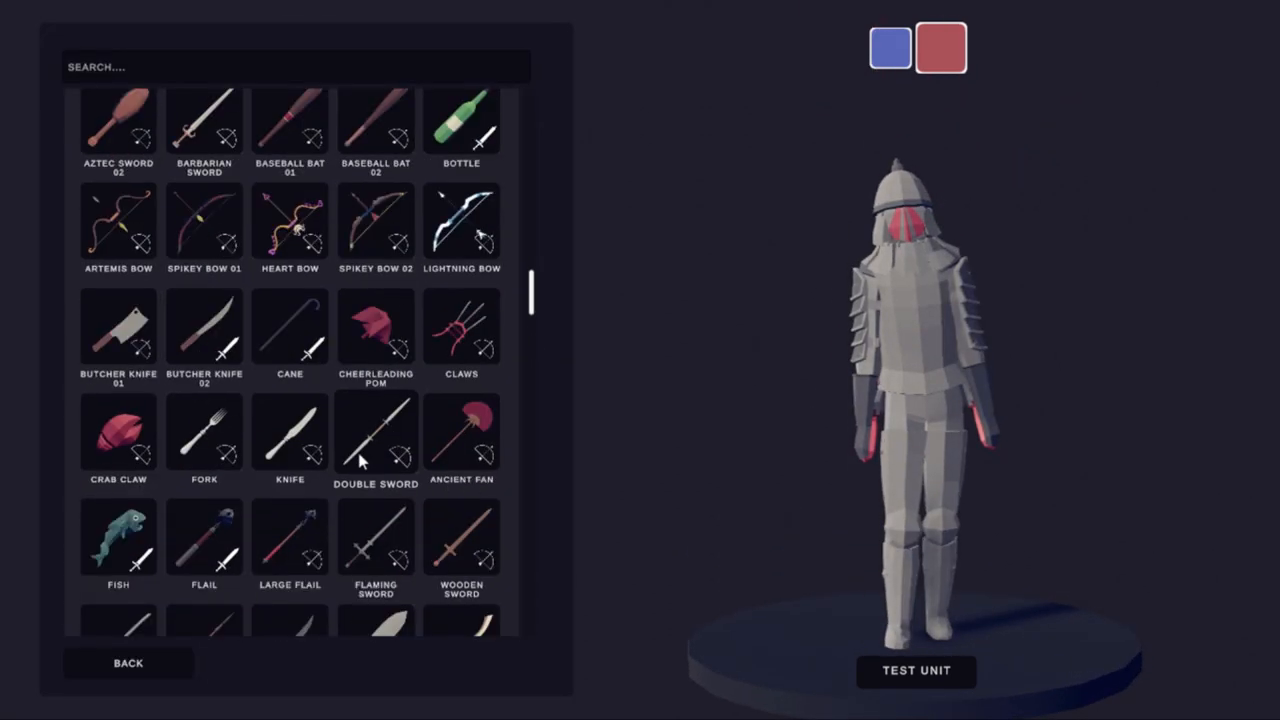
pyautogui.scroll(-3)
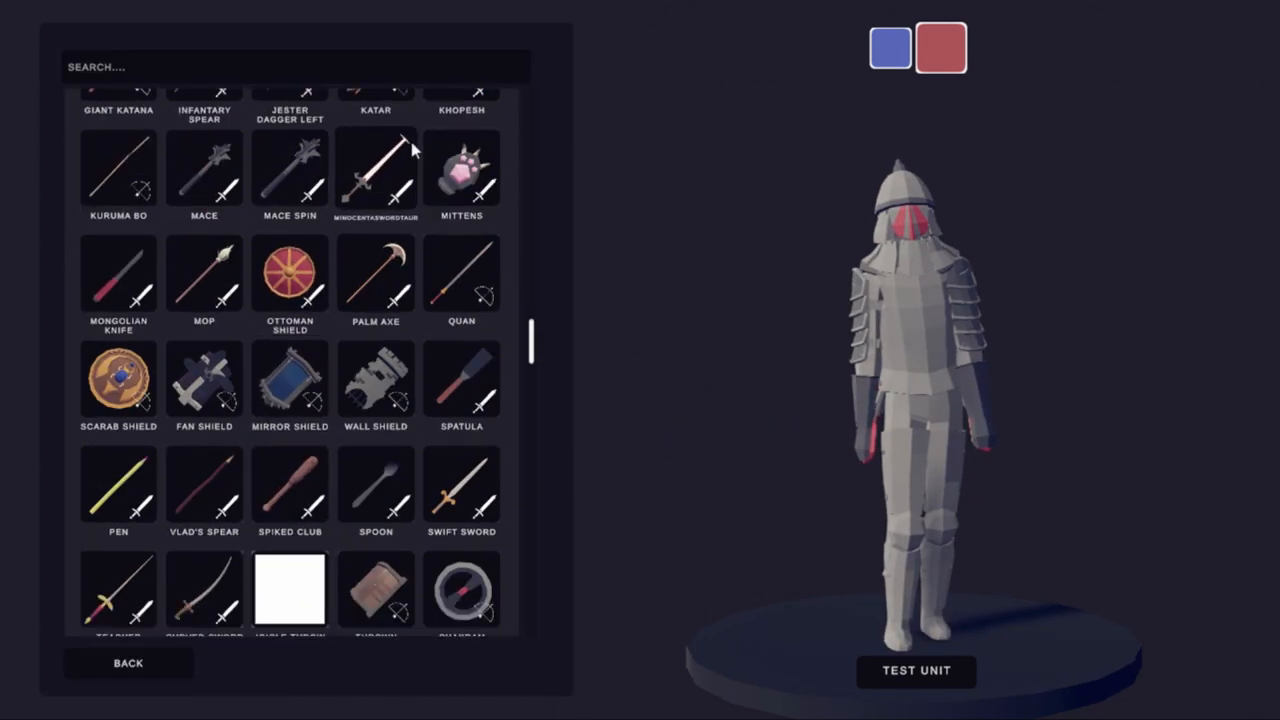
pyautogui.write('MASK')
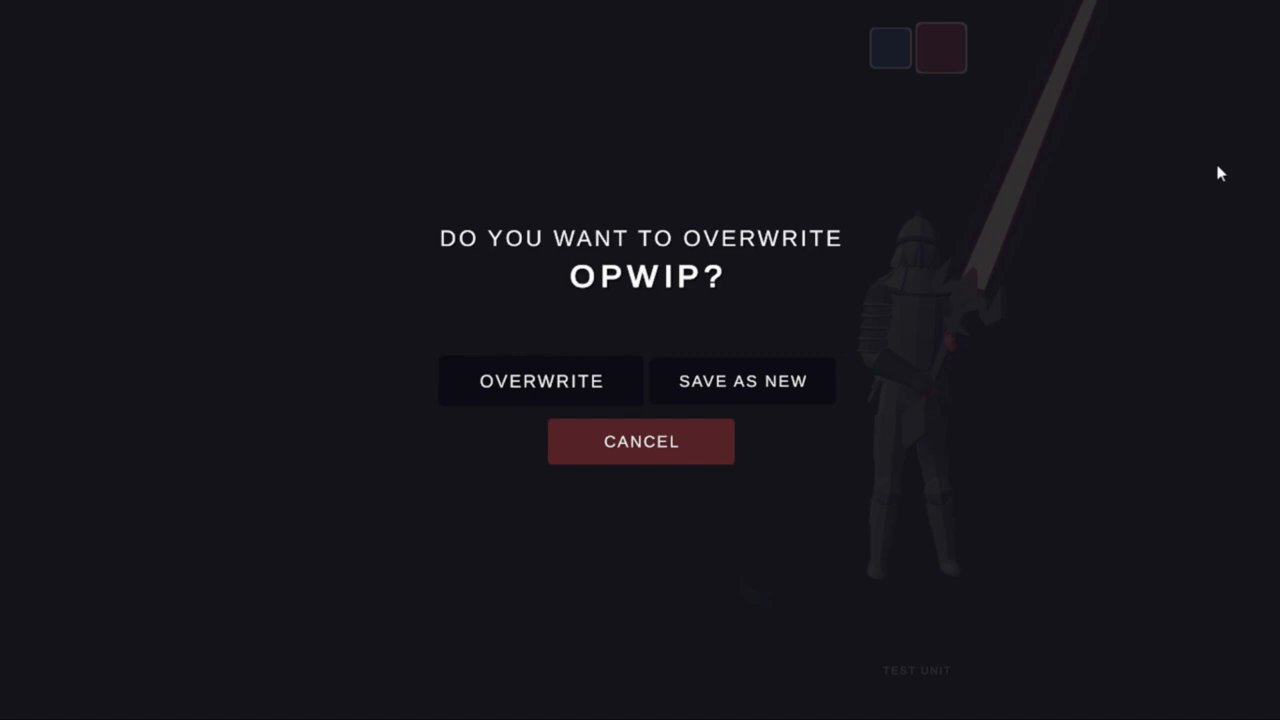
# Step: Overwrite the saved 'opwip' unit before setting up the sandbox battle
pyautogui.click(540, 380)
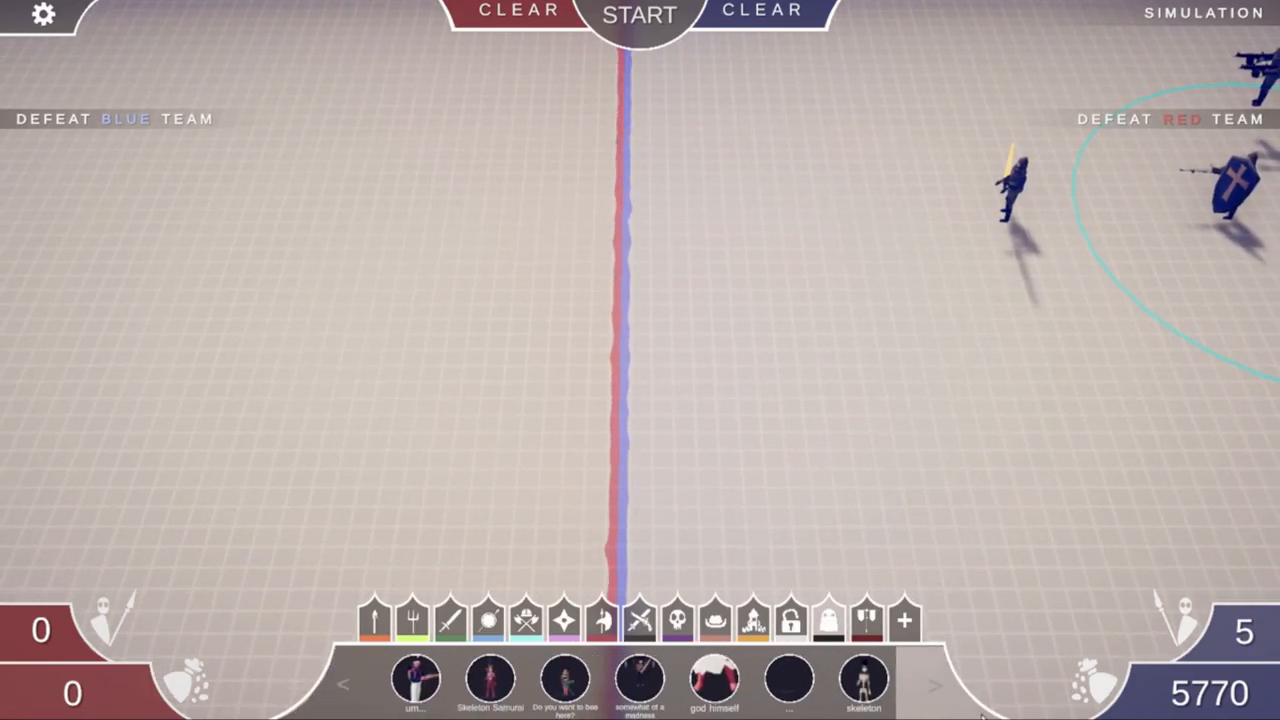
# Step: Run the sandbox battle, fire at enemies in first person, then leave the test
pyautogui.click(640, 16)
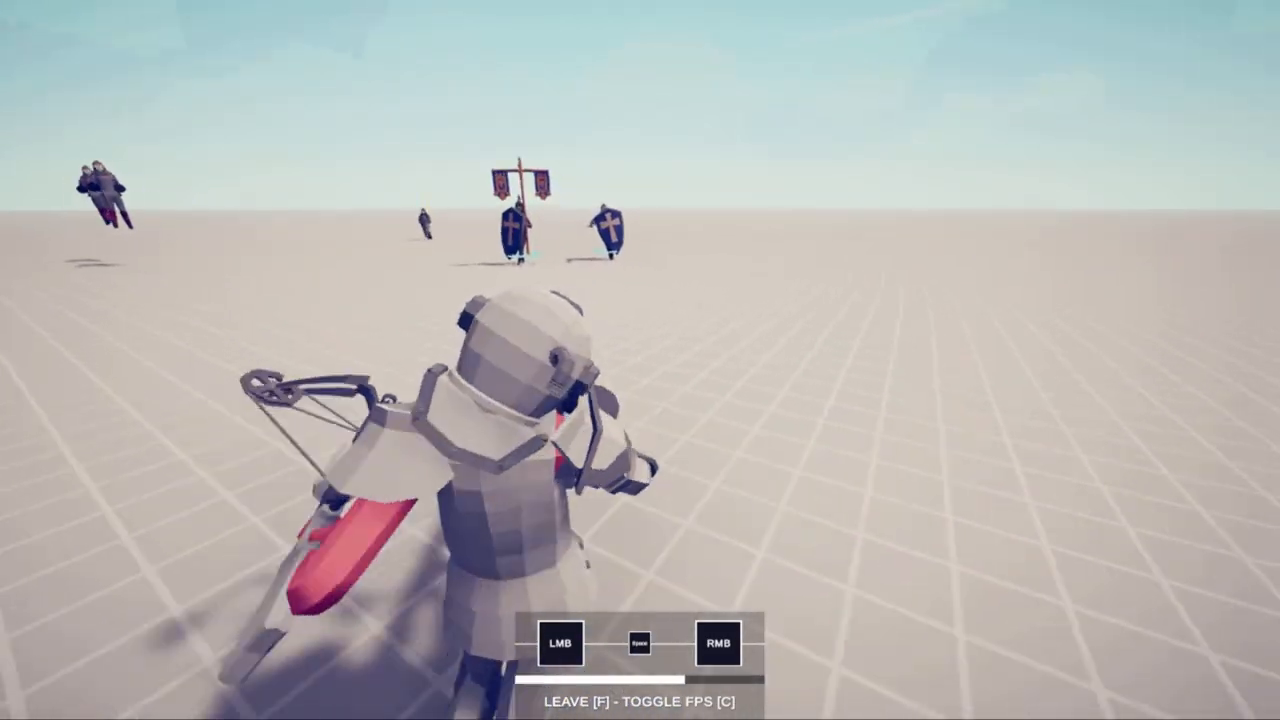
pyautogui.click(560, 642)
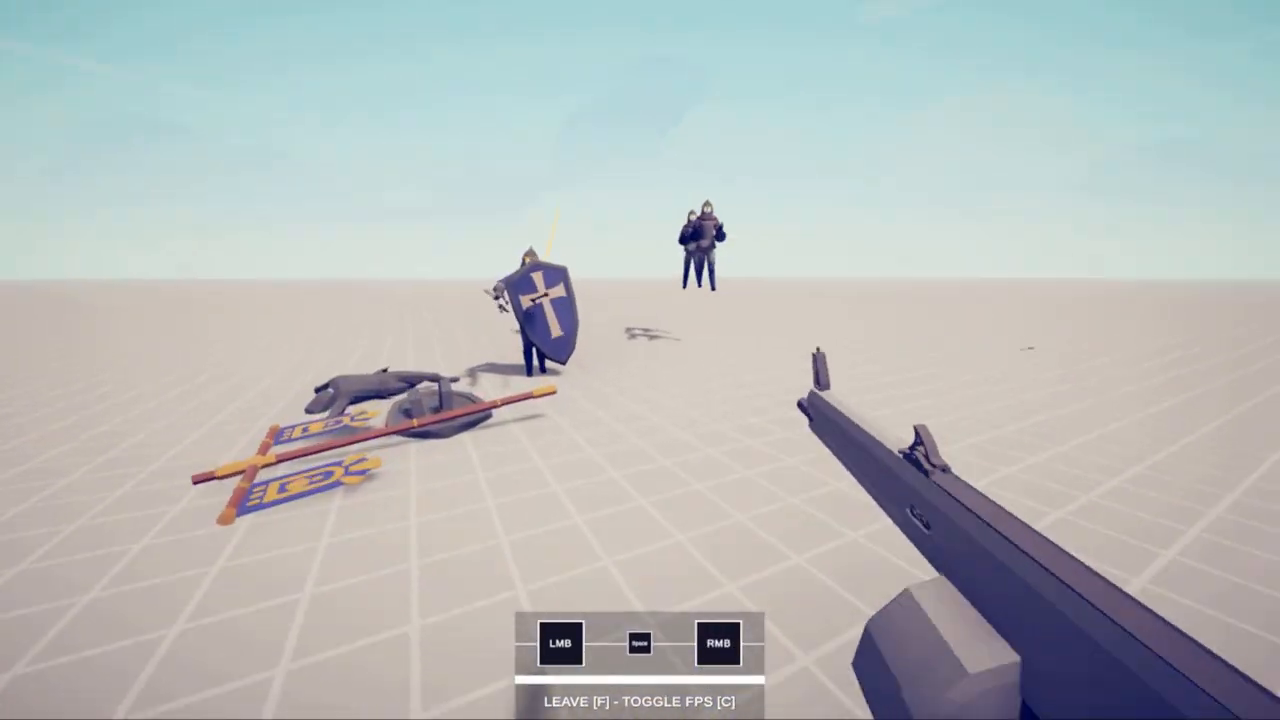
pyautogui.click(560, 642)
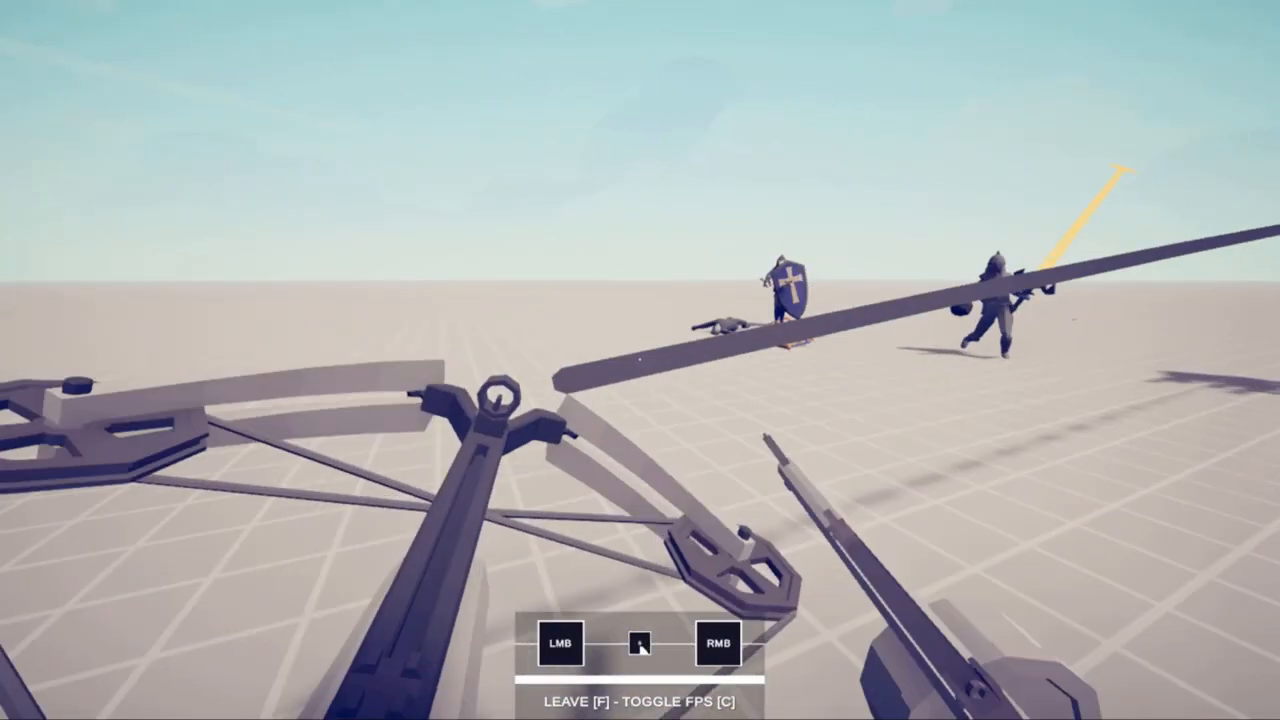
pyautogui.press('space')
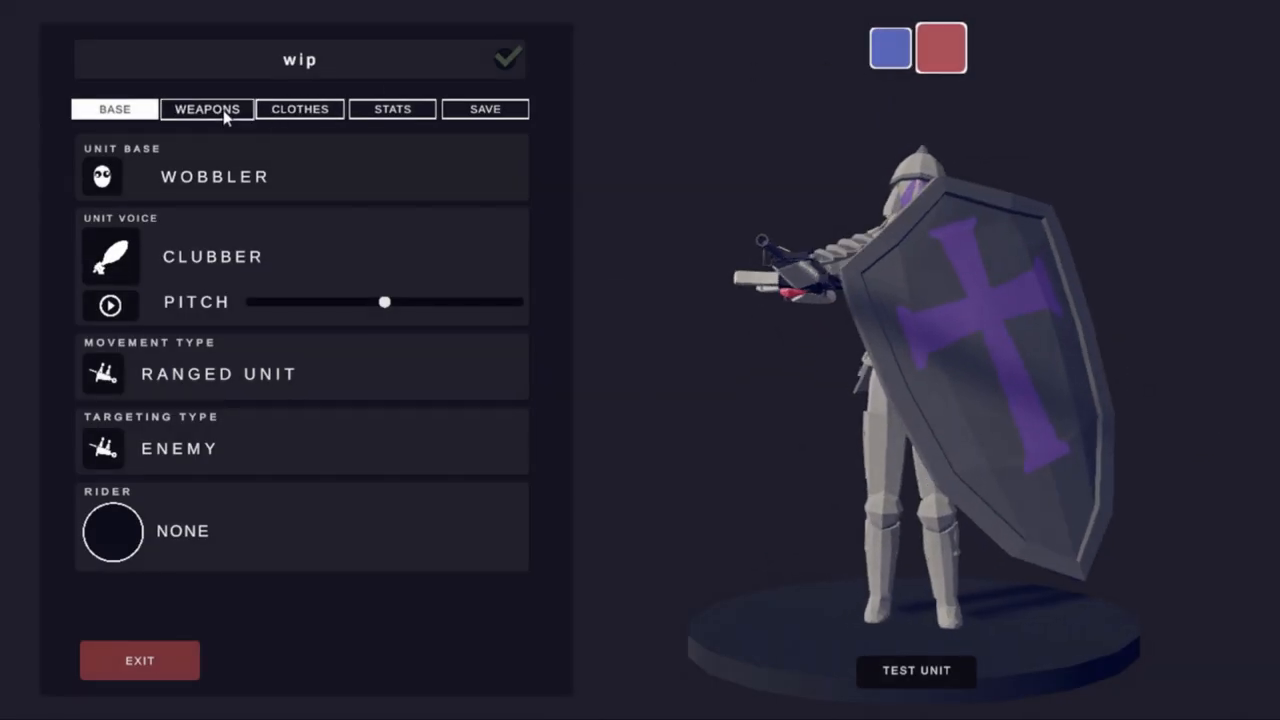
# Step: Keep unsaved changes, overwrite the 'man' unit, and go back to the main menu
pyautogui.click(140, 660)
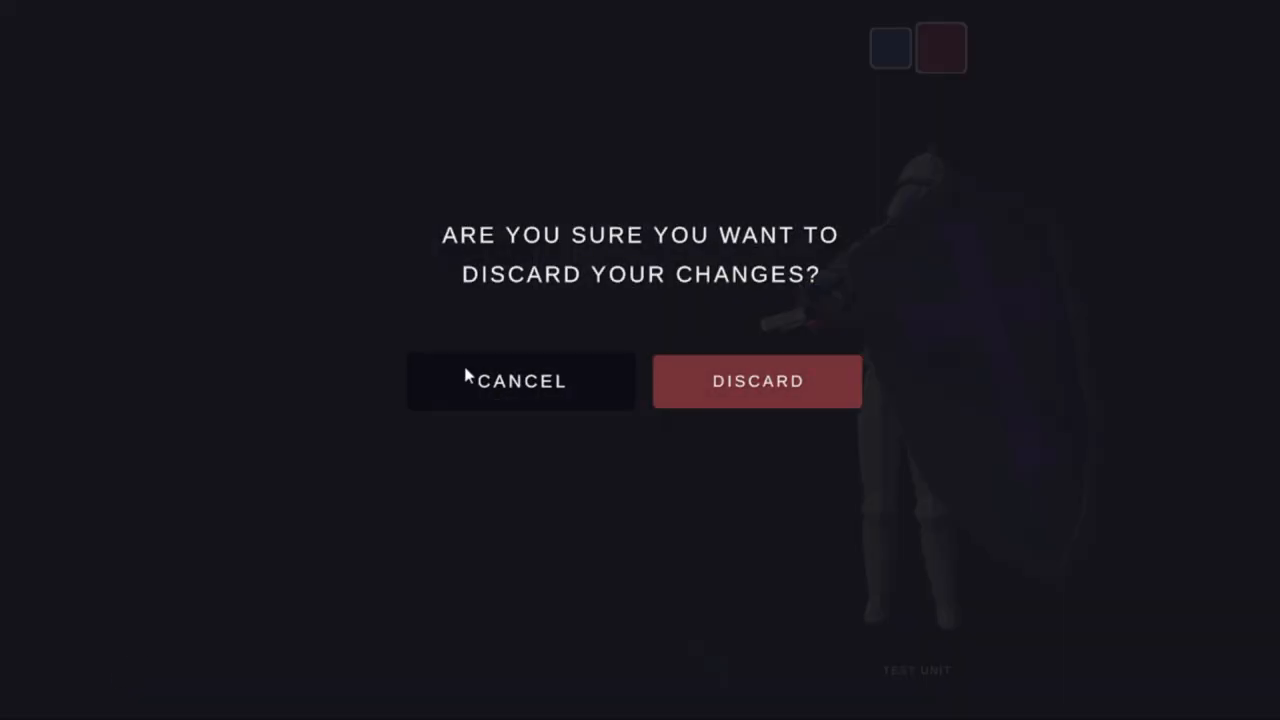
pyautogui.click(520, 380)
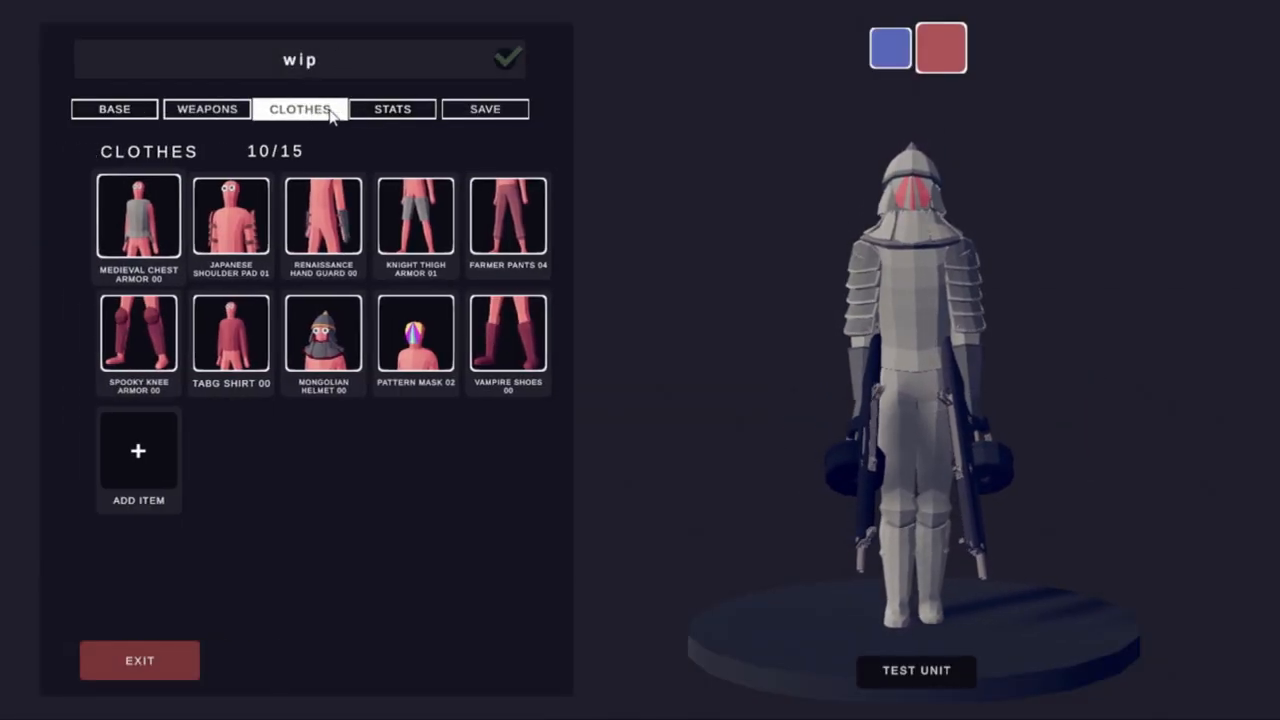
pyautogui.click(392, 108)
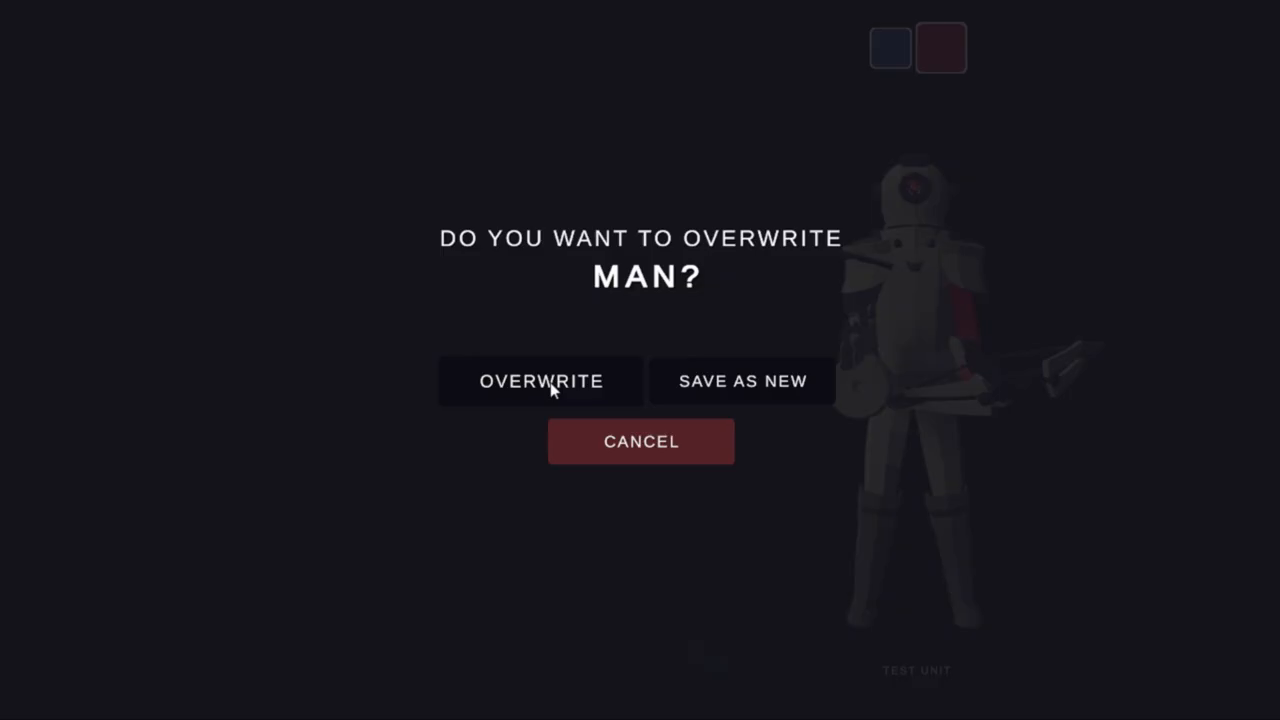
pyautogui.click(540, 380)
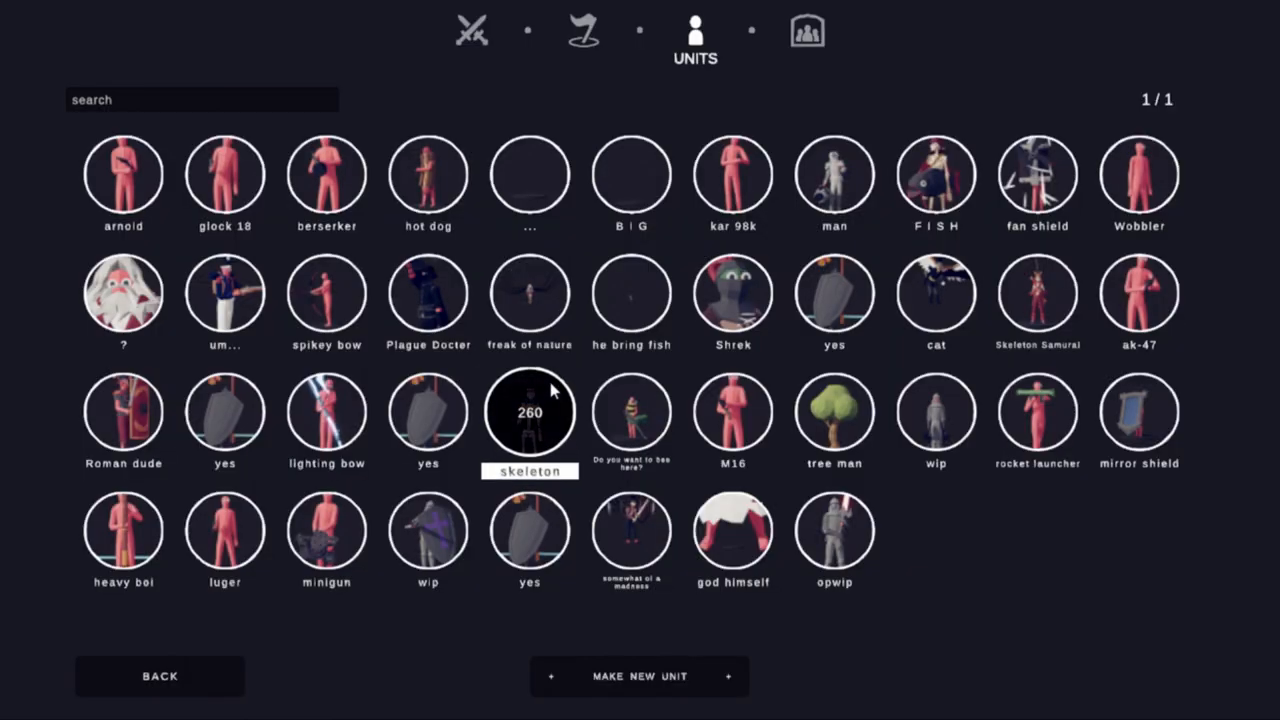
pyautogui.click(528, 412)
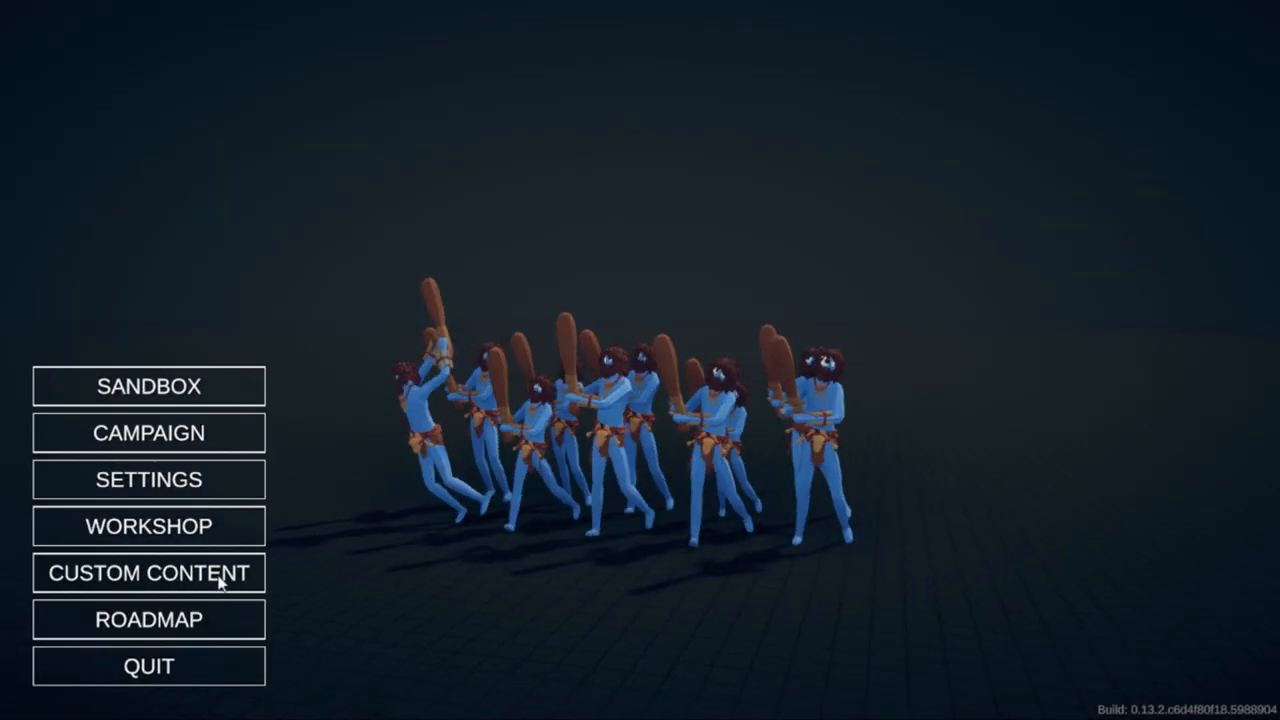
# Step: Reopen the crossbow unit 'man' from Custom Content and launch a test battle with it
pyautogui.click(148, 572)
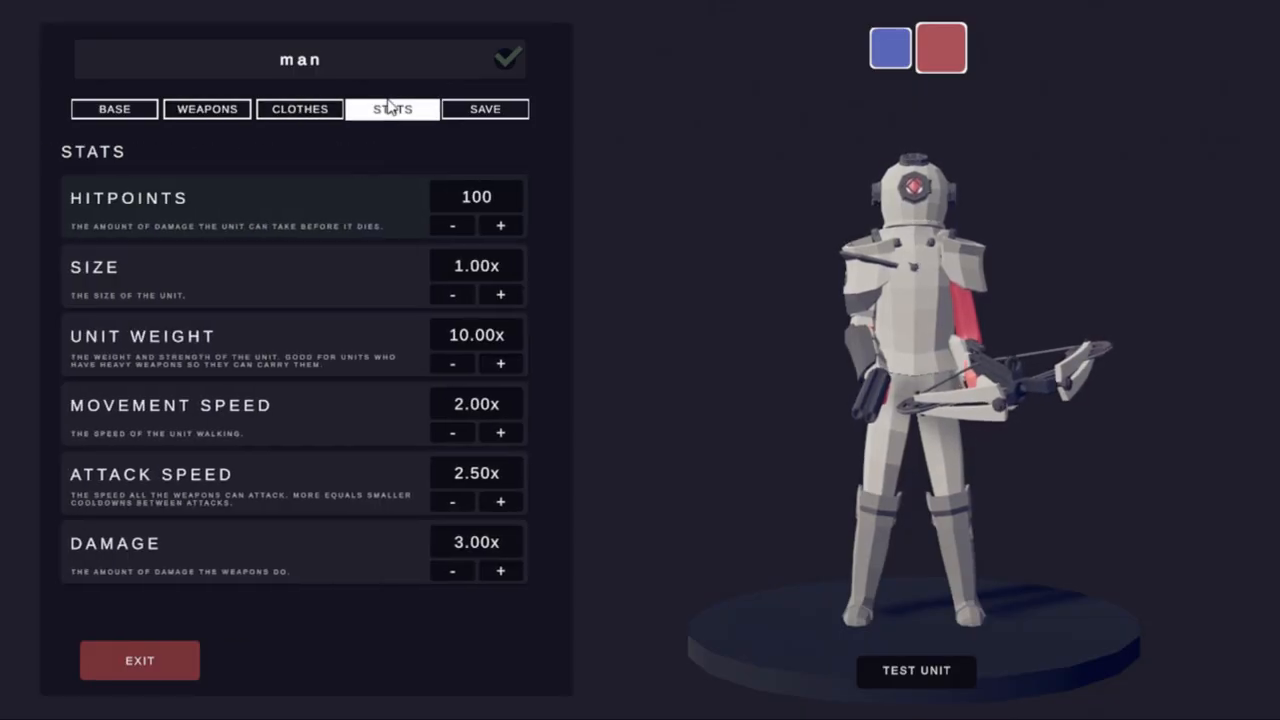
pyautogui.click(500, 432)
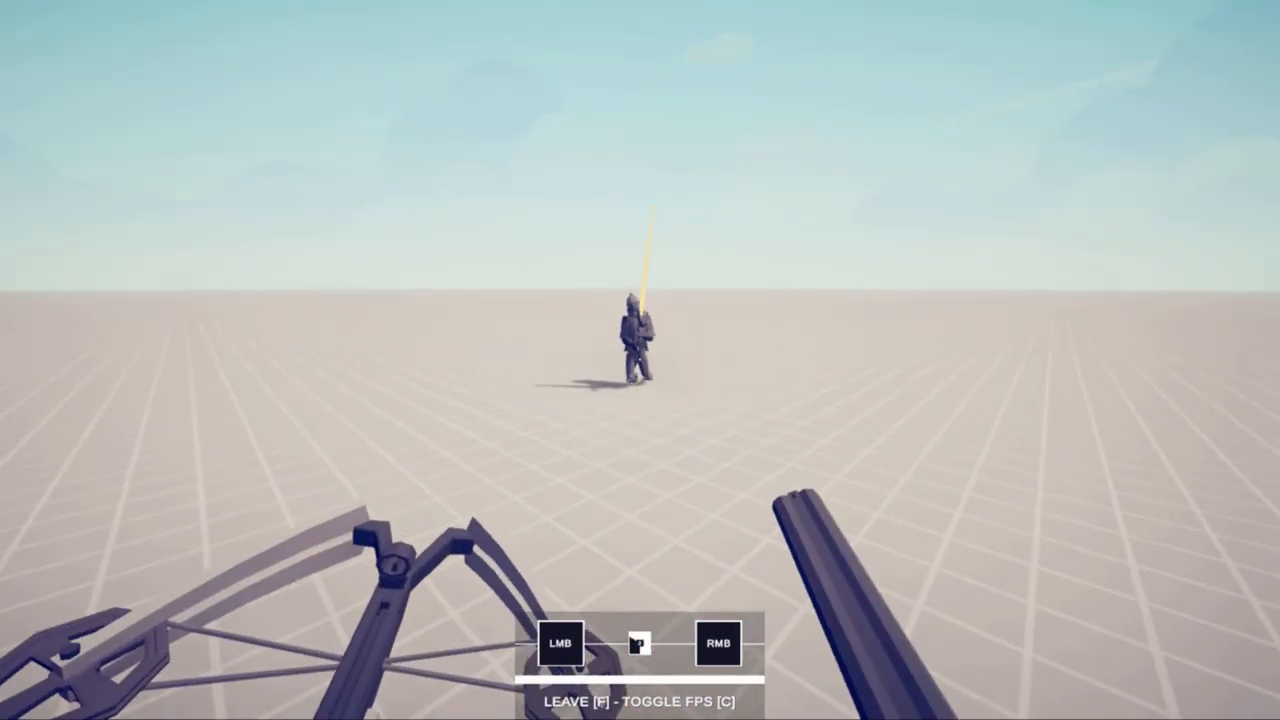
# Step: Shoot enemies with the crossbow in first person and continue past each Red Victory
pyautogui.click(560, 644)
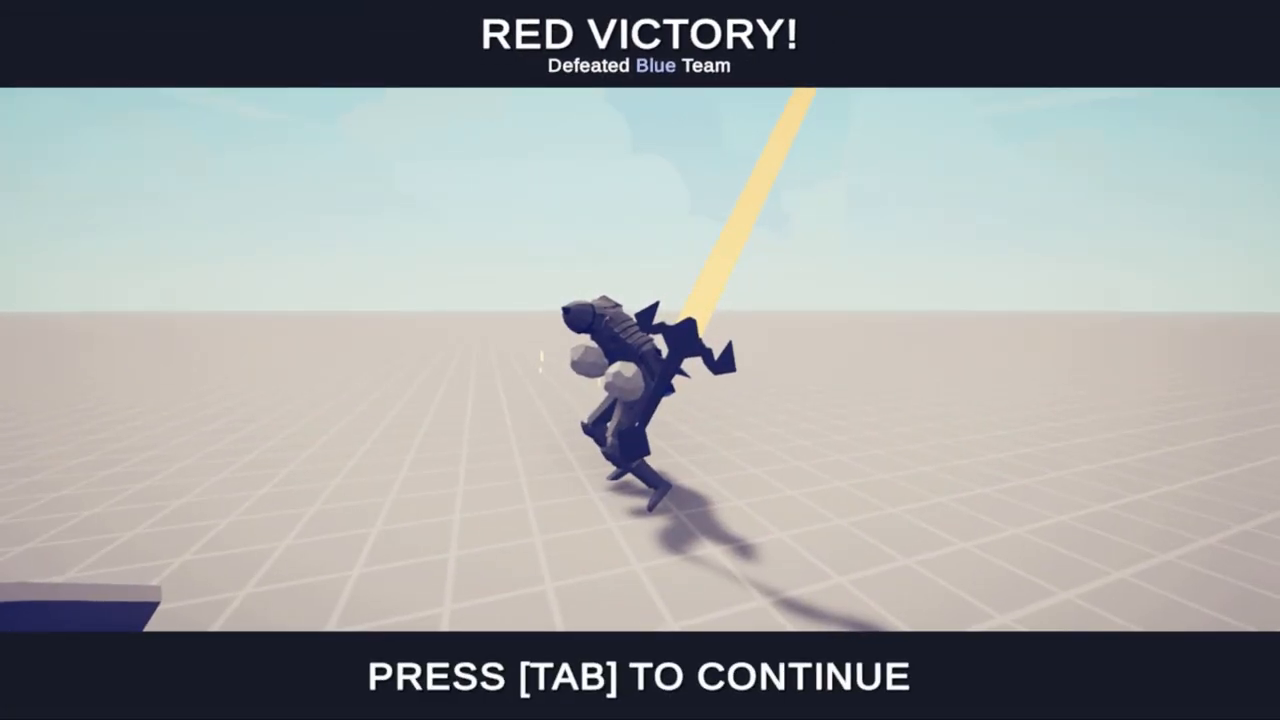
pyautogui.press('tab')
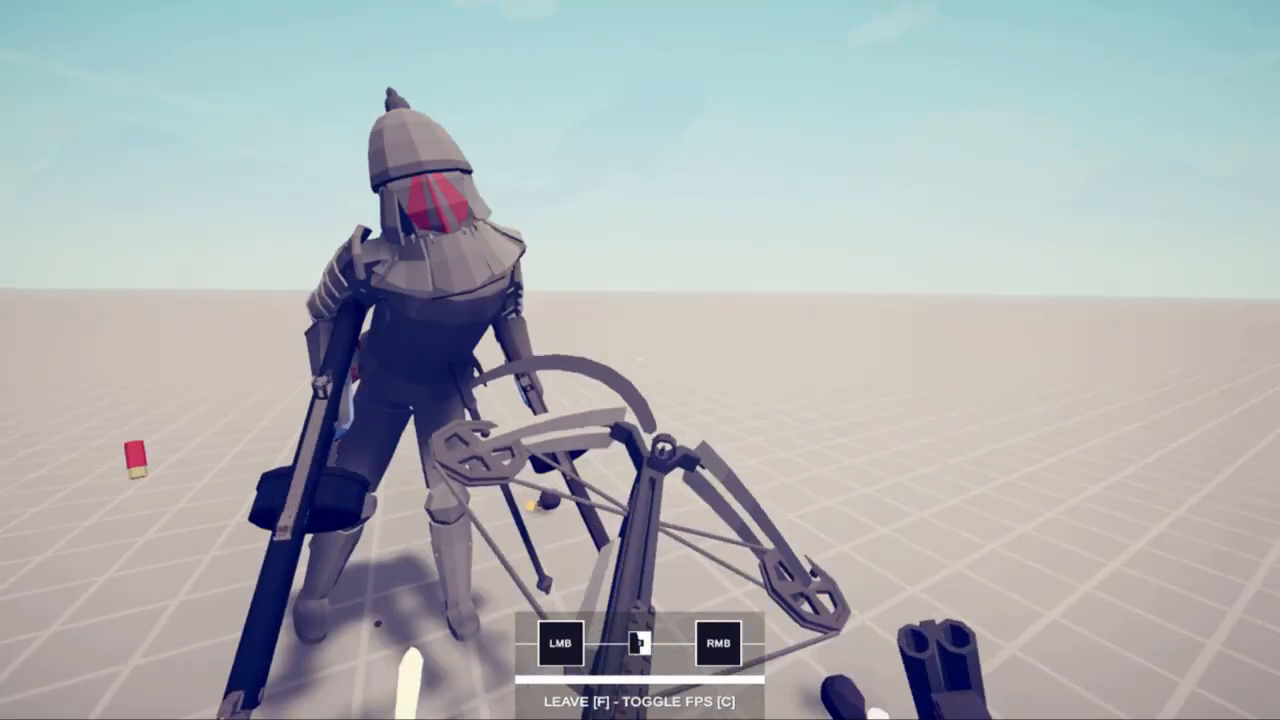
pyautogui.press('space')
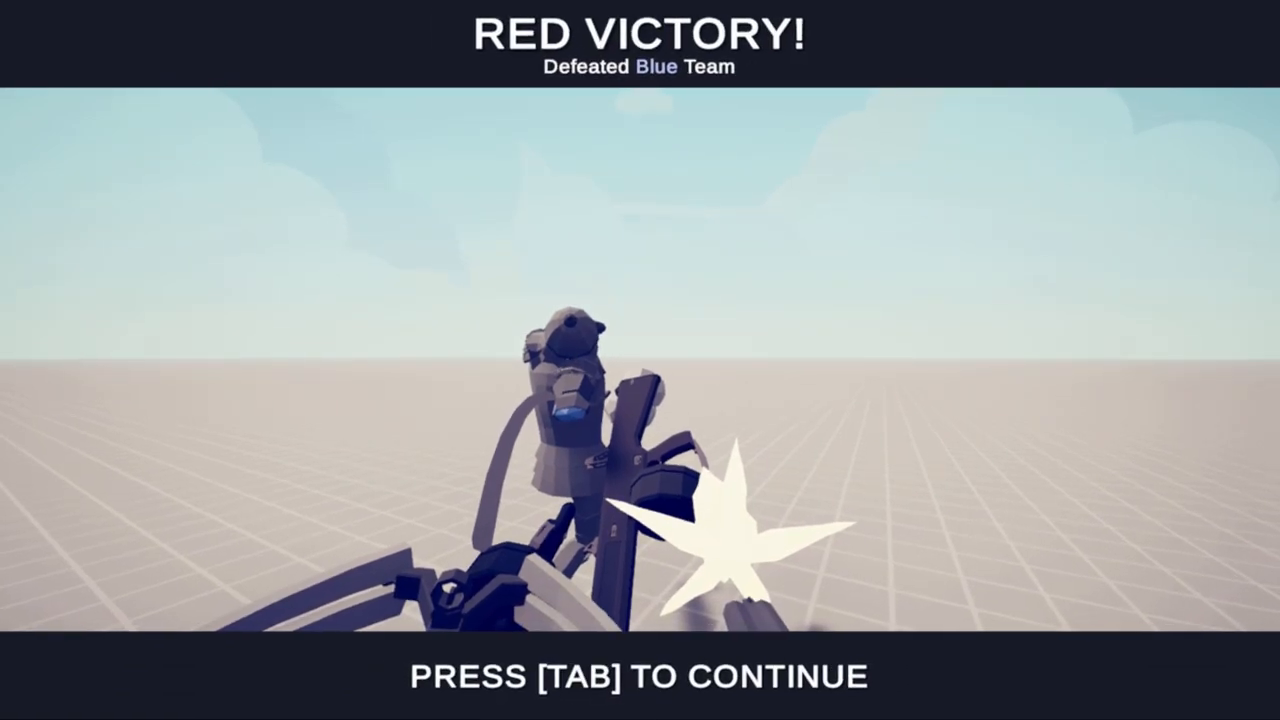
pyautogui.press('Tab')
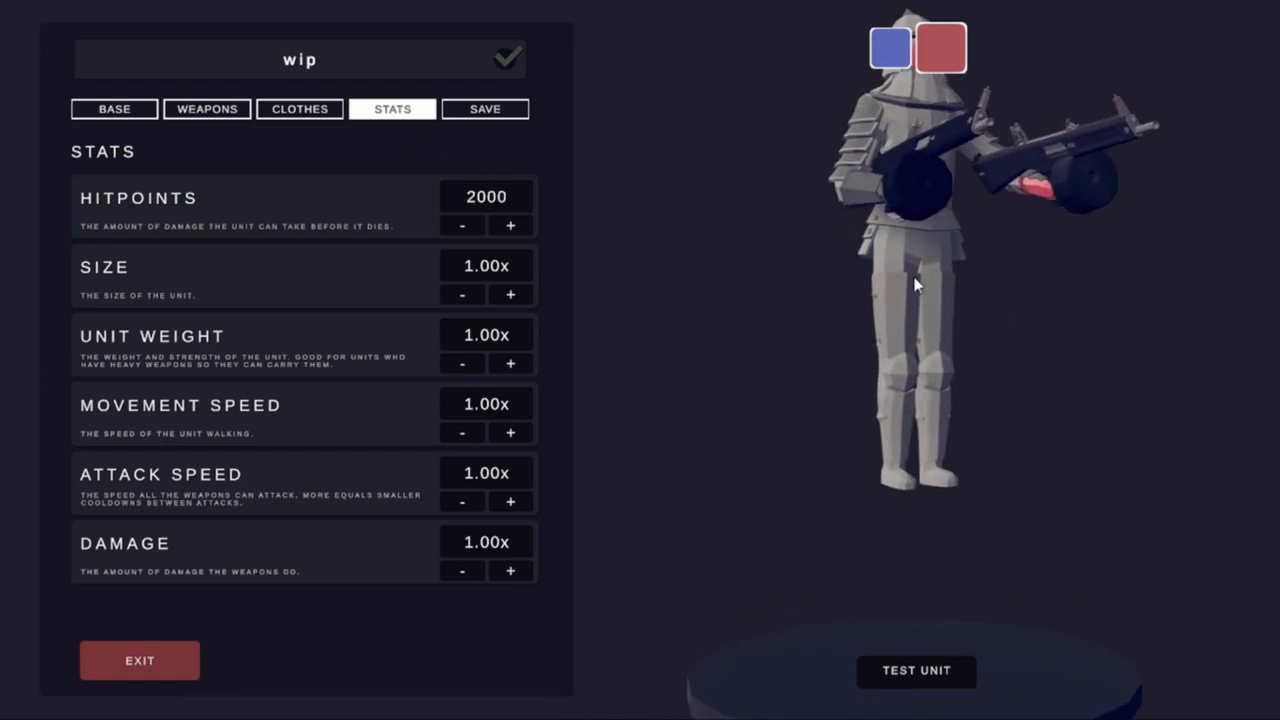
# Step: Rename the 2000-hitpoint dual-gun miniboss to 'The Bombarder' and confirm the name
pyautogui.click(300, 108)
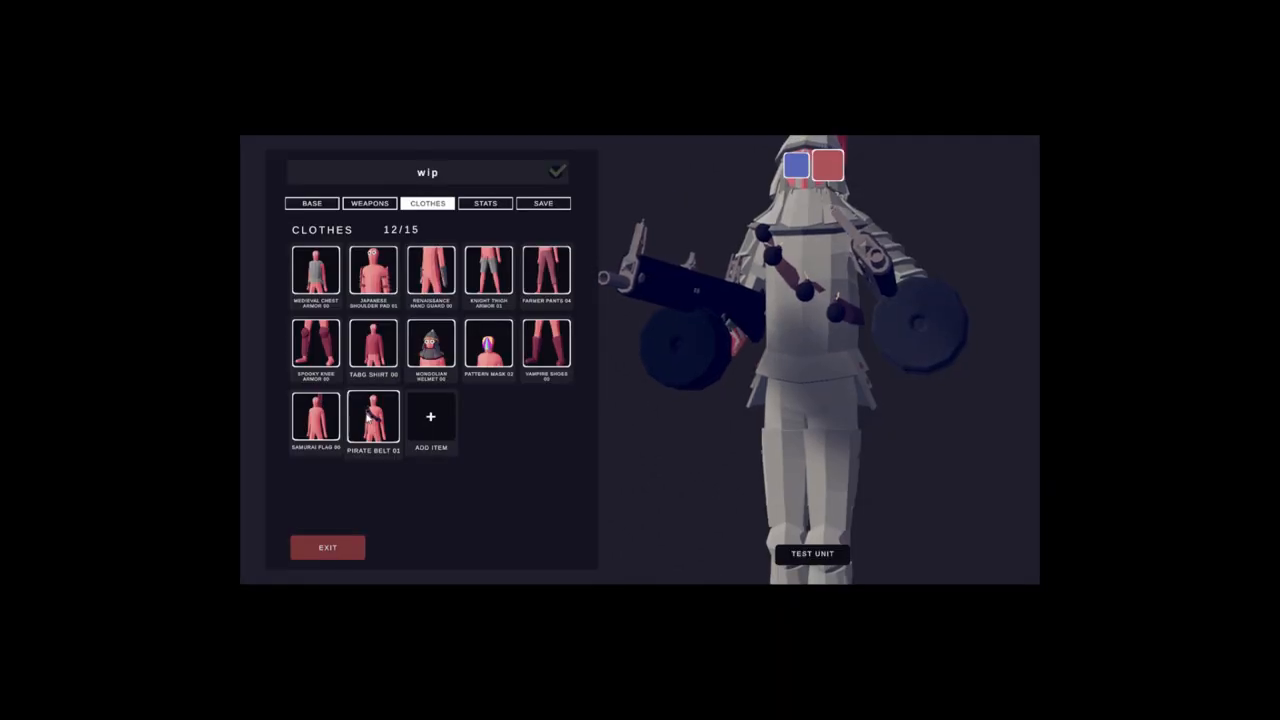
pyautogui.click(484, 204)
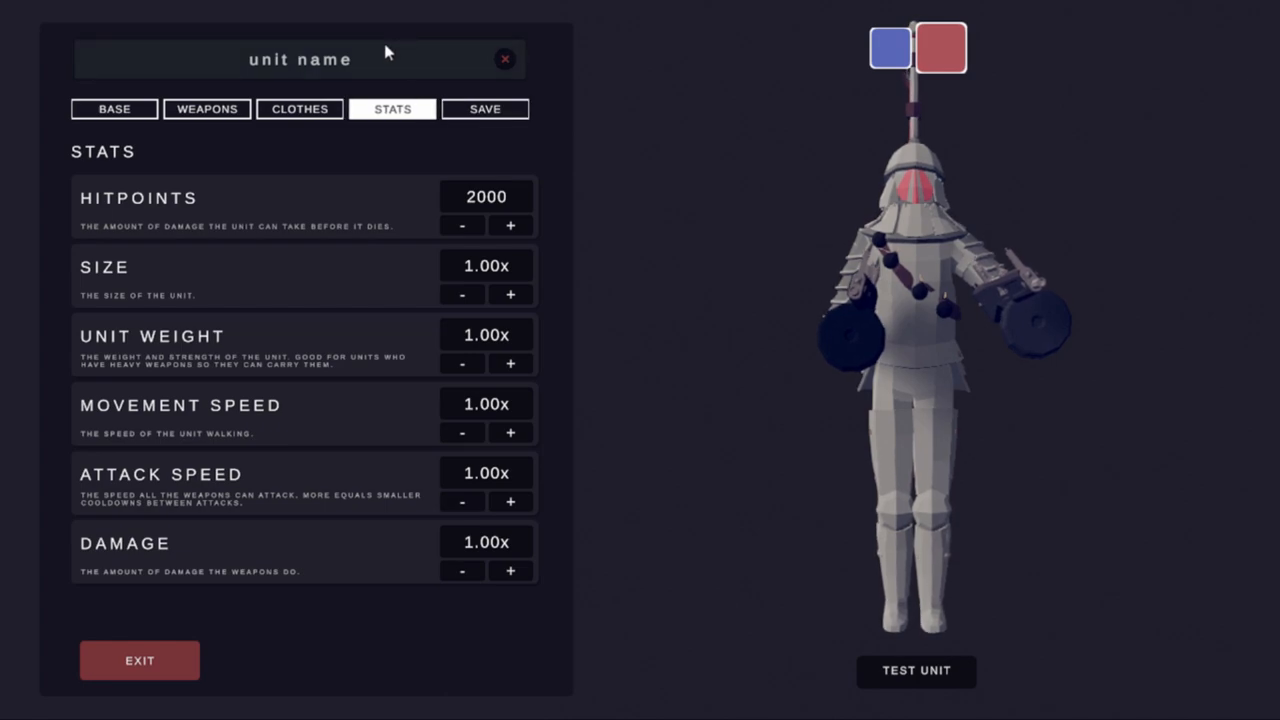
pyautogui.write('The')
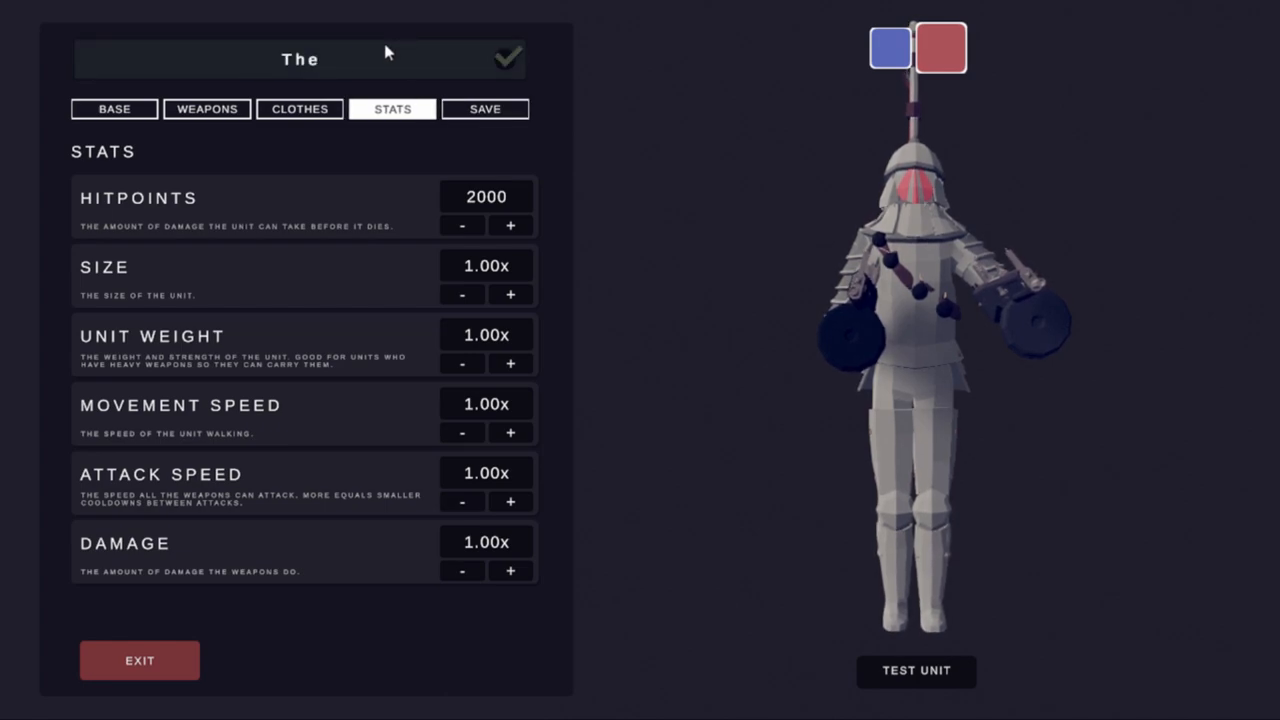
pyautogui.write('Bombarder')
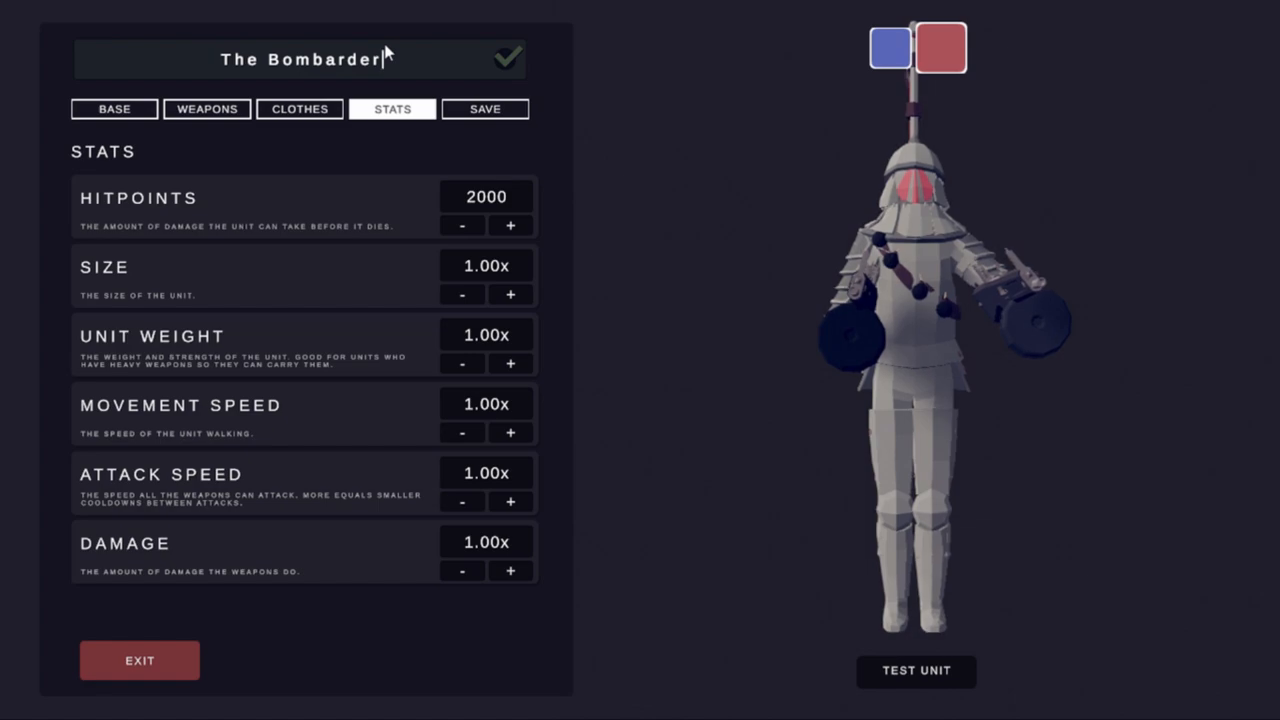
pyautogui.click(484, 108)
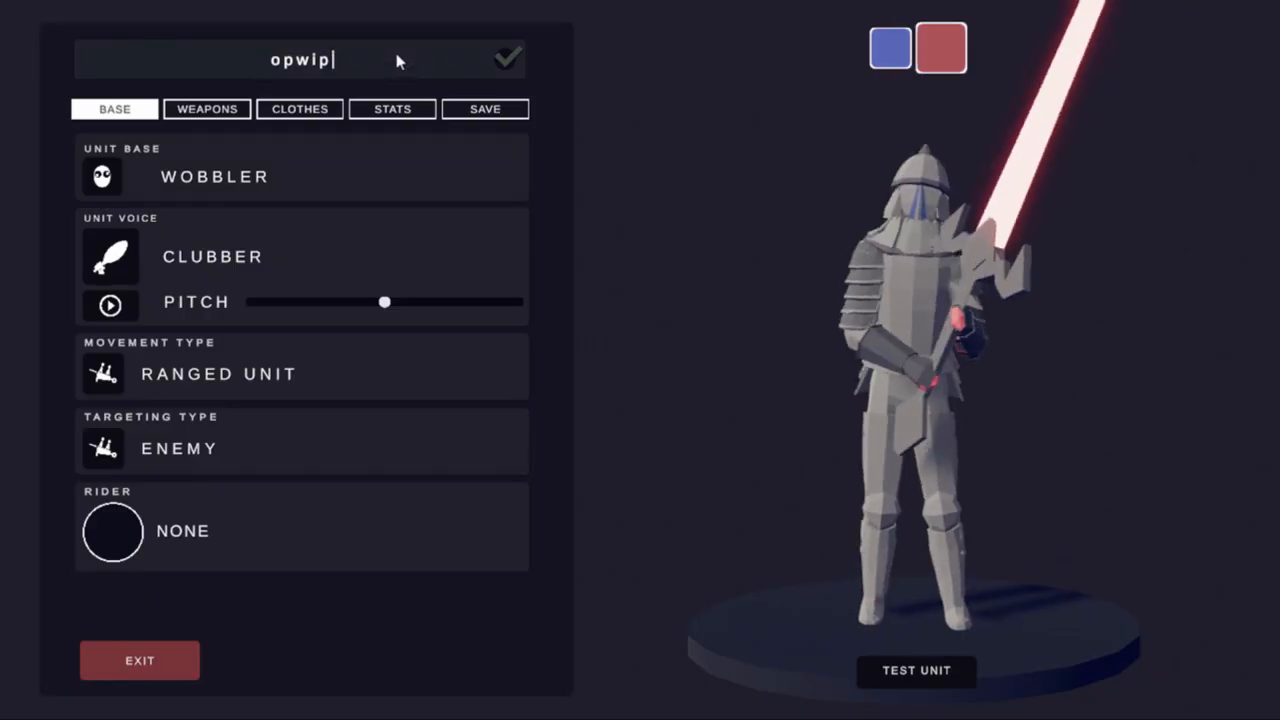
# Step: Raise the wip aod revolver unit's attack speed to 6.00x and start a test battle
pyautogui.click(300, 108)
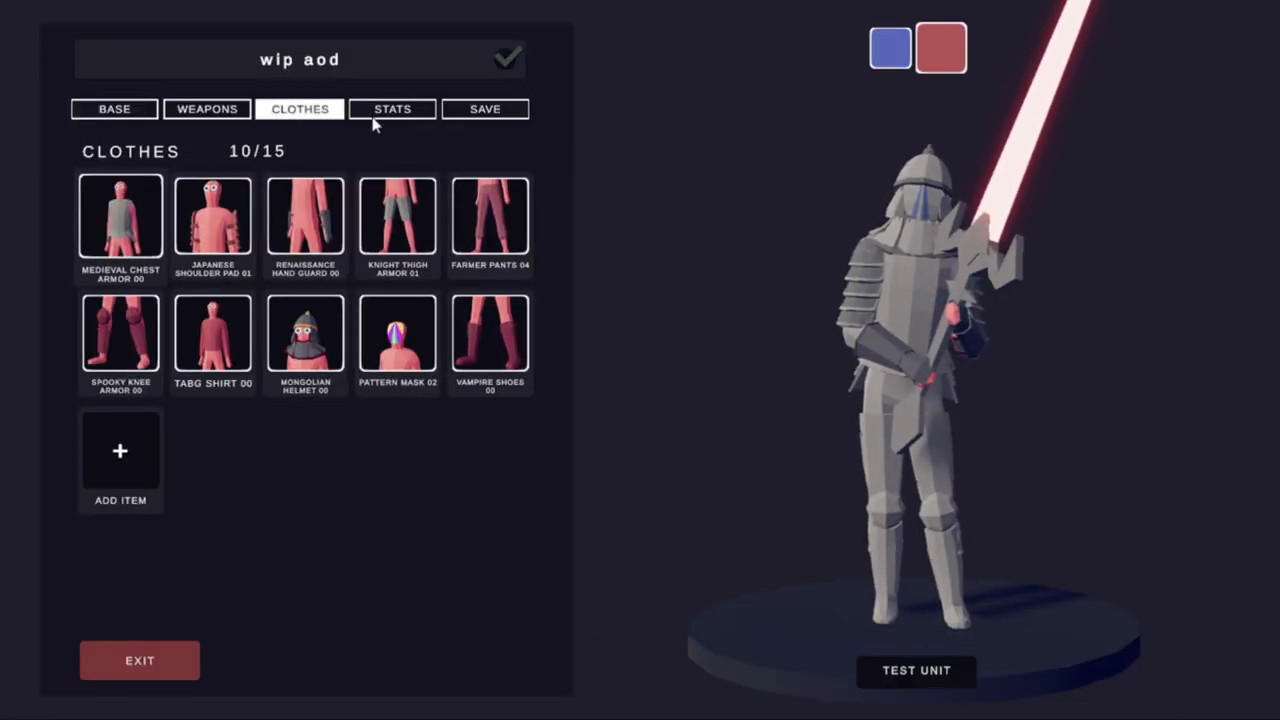
pyautogui.click(396, 336)
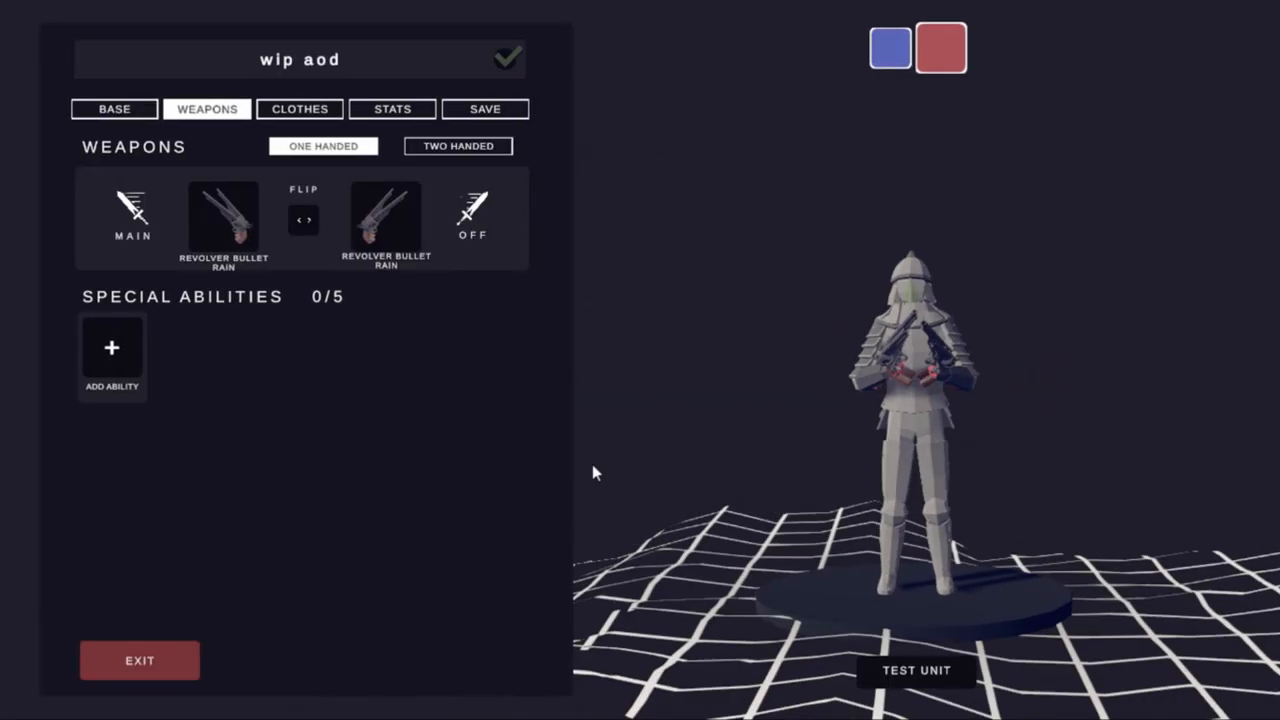
pyautogui.click(392, 108)
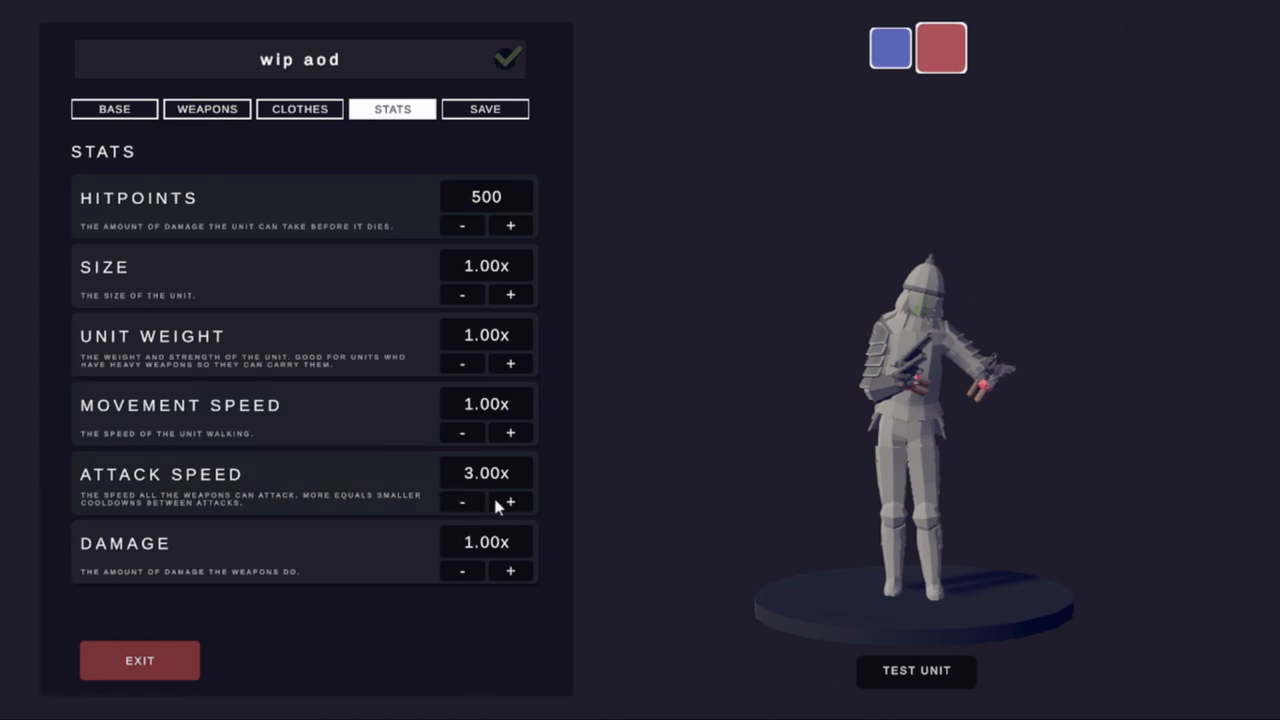
pyautogui.click(510, 502)
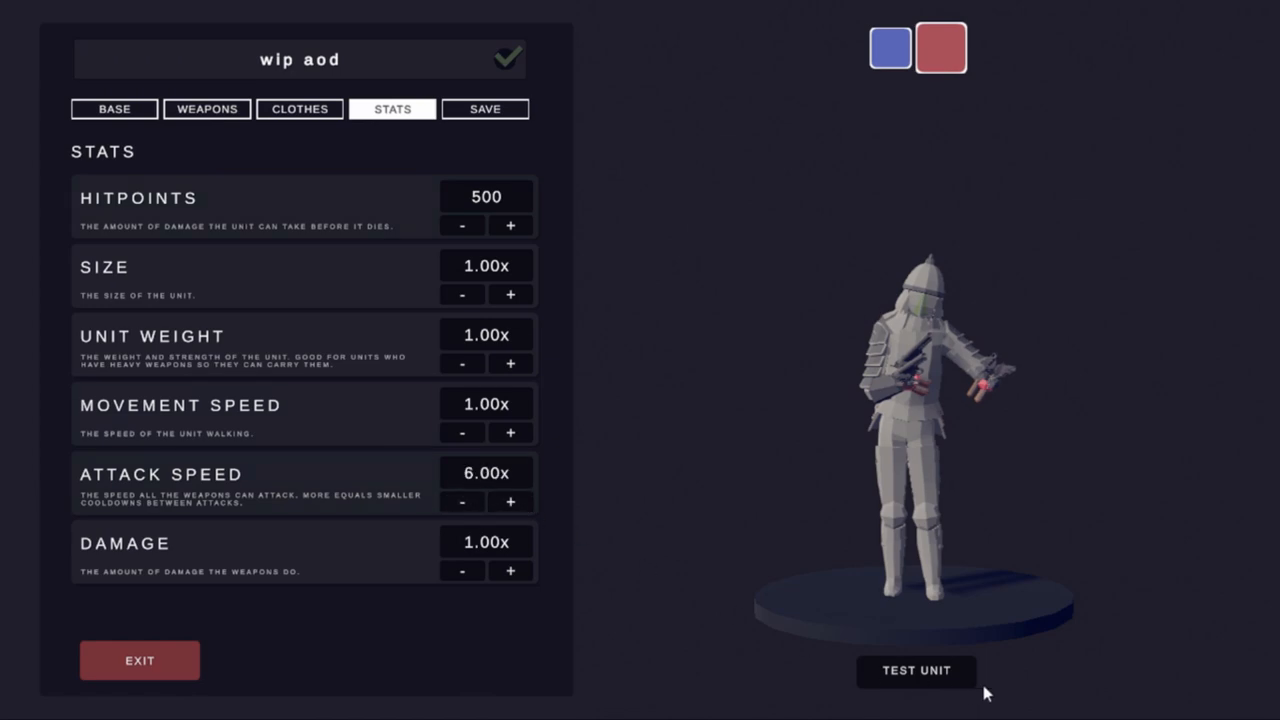
pyautogui.click(916, 672)
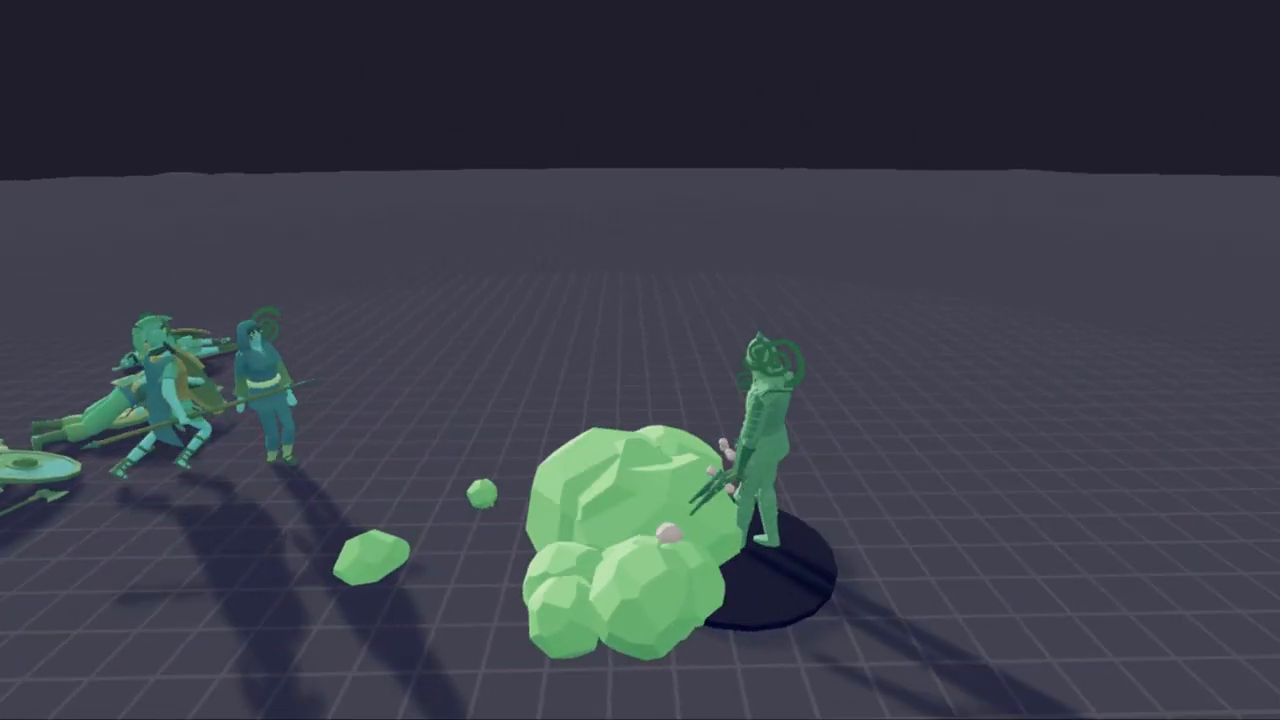
# Step: End the green-cloud test battle and return to the main menu
pyautogui.click(806, 30)
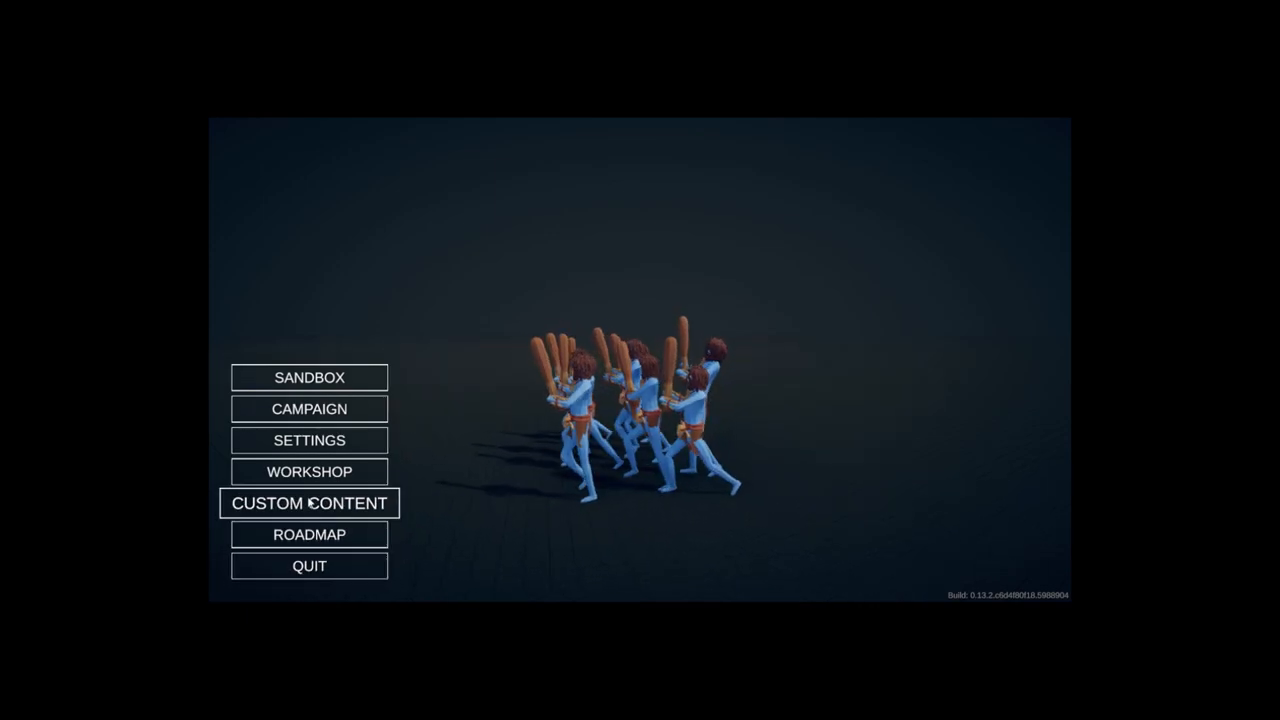
# Step: Give the man crossbow unit weight 19, 4.00x movement and 5.00x attack speed, and overwrite the save
pyautogui.click(308, 504)
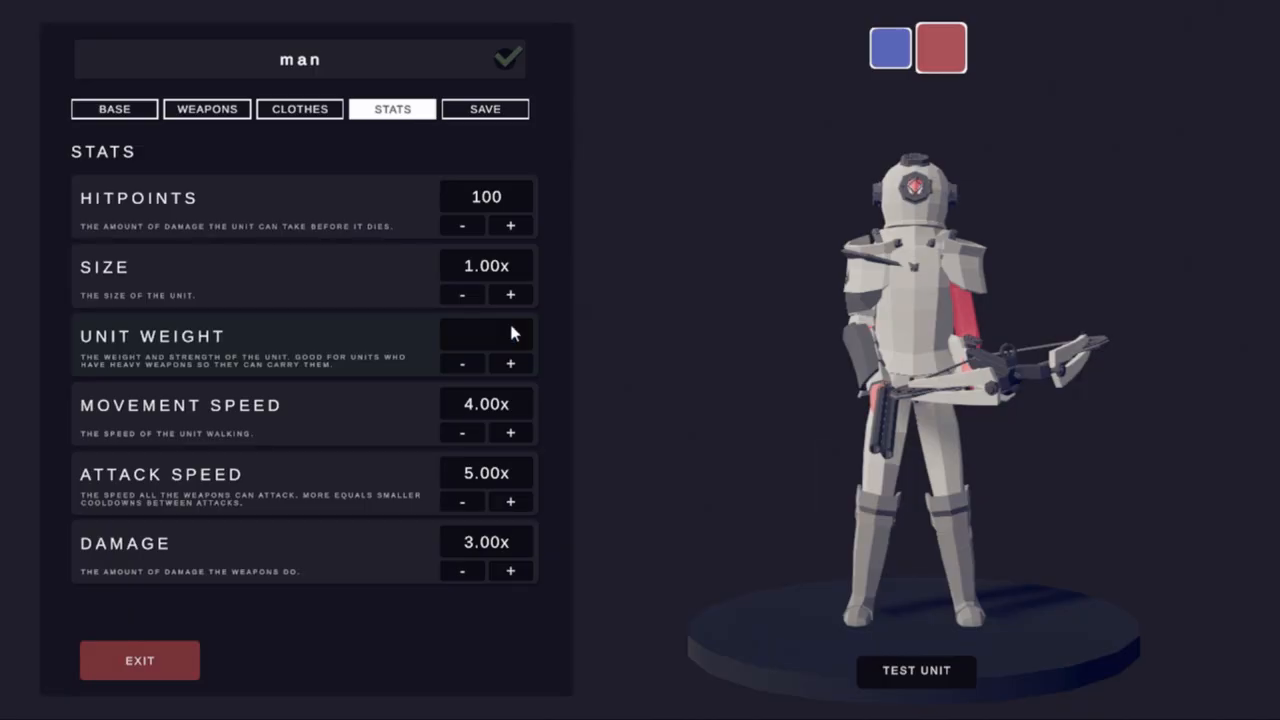
pyautogui.write('19')
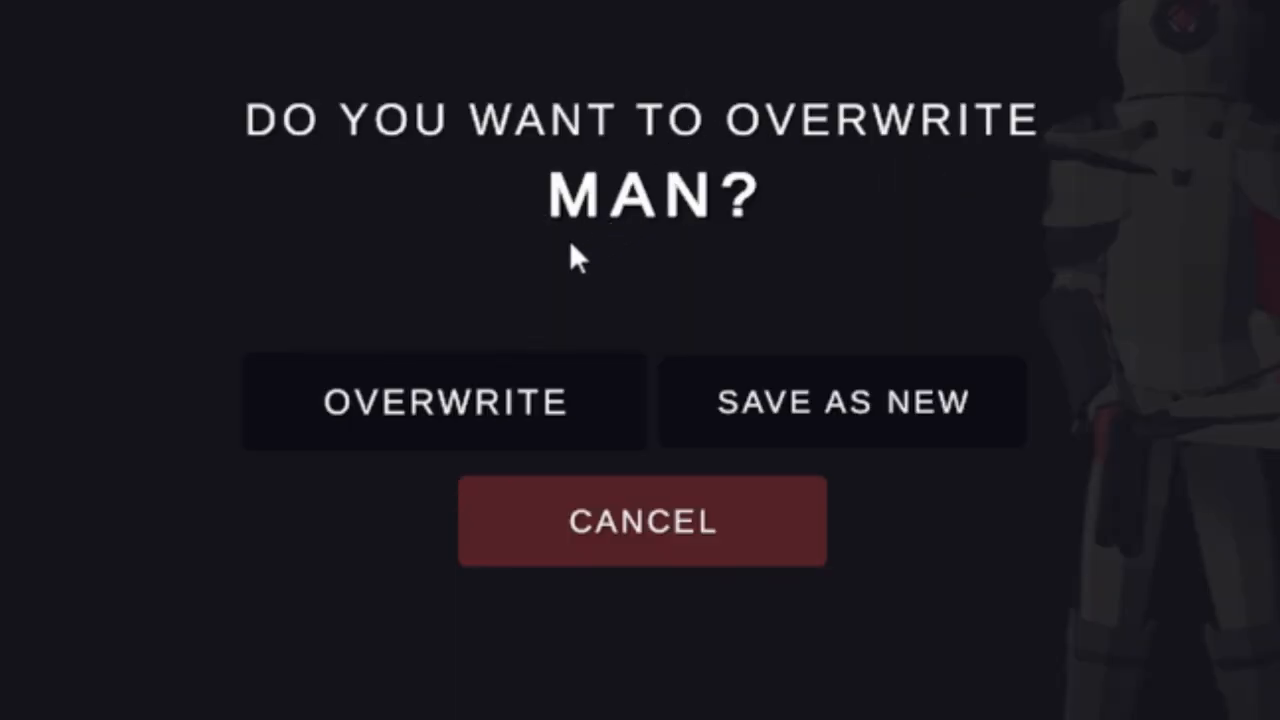
pyautogui.click(444, 402)
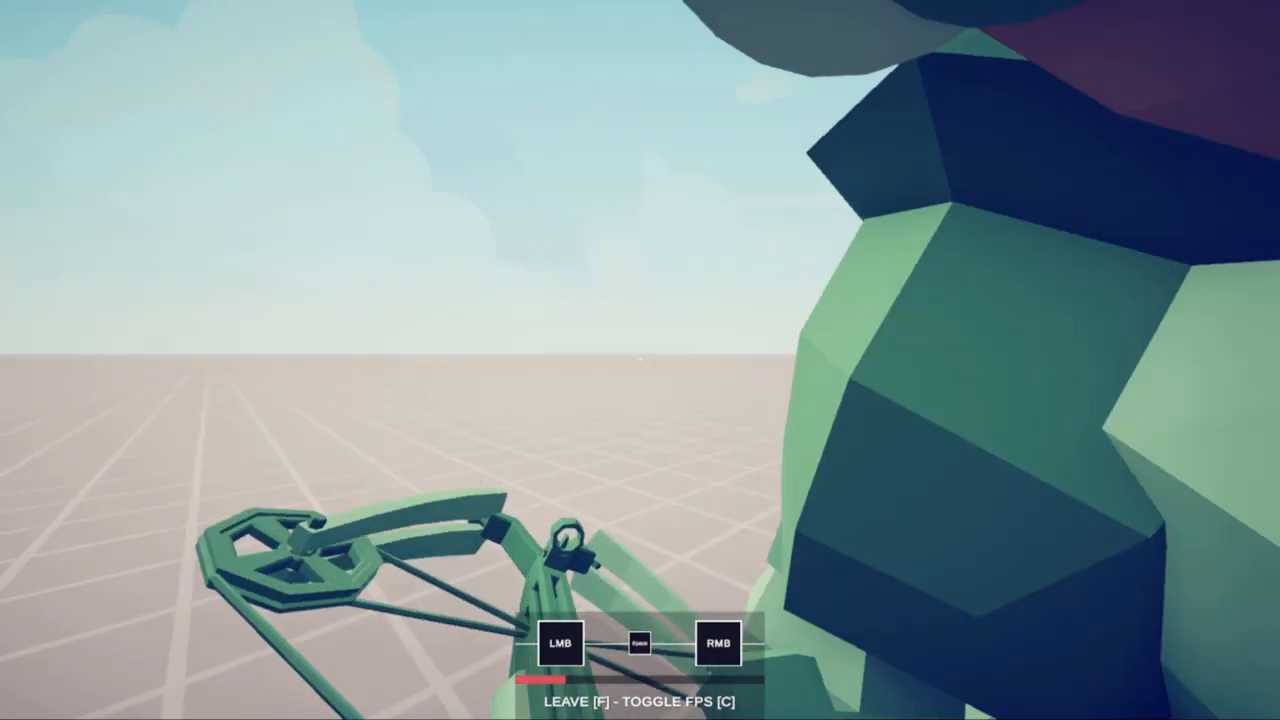
# Step: Pause the first-person crossbow test battle against the giant green enemy
pyautogui.press('Escape')
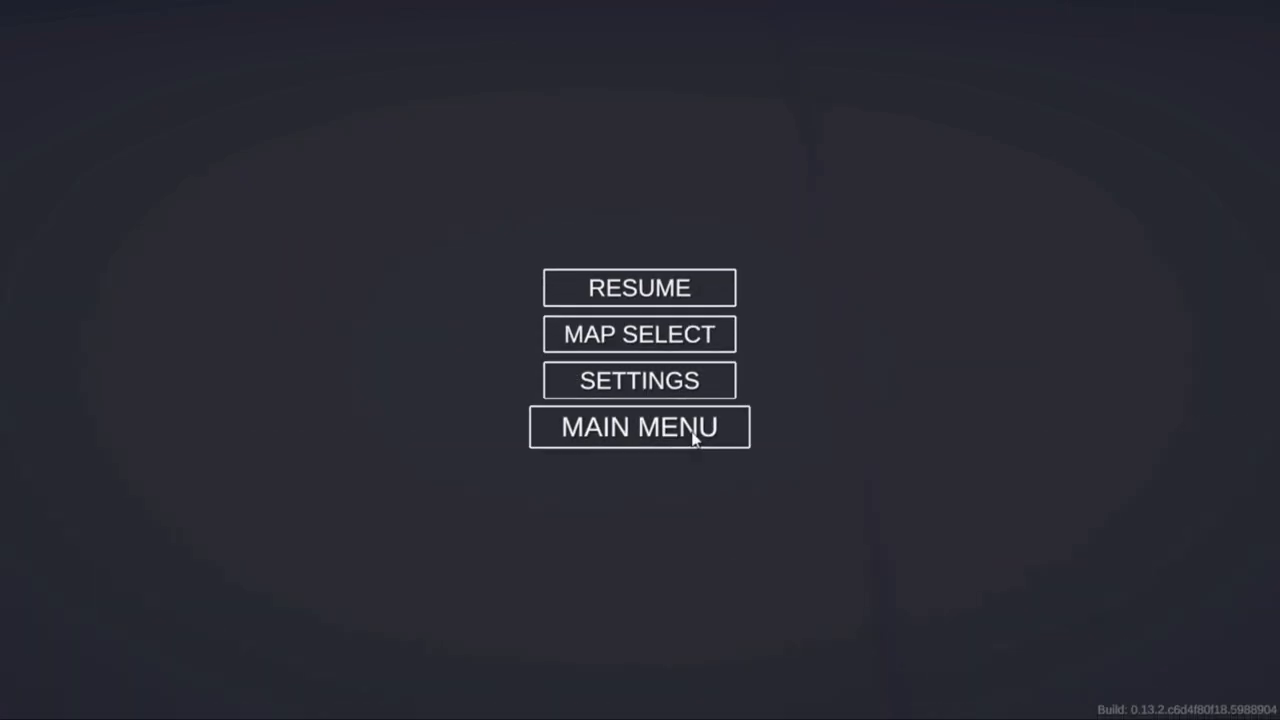